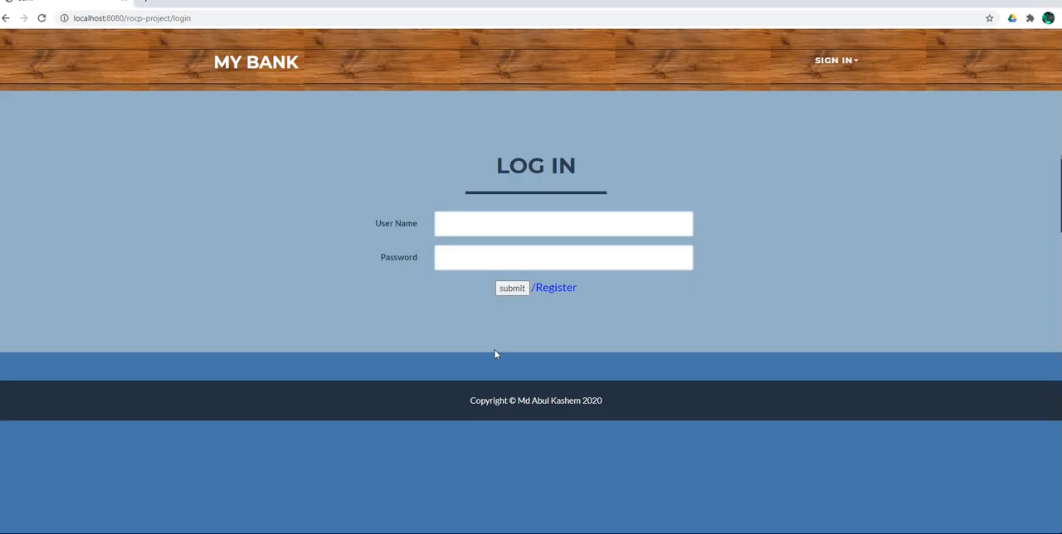
left_click(562, 223)
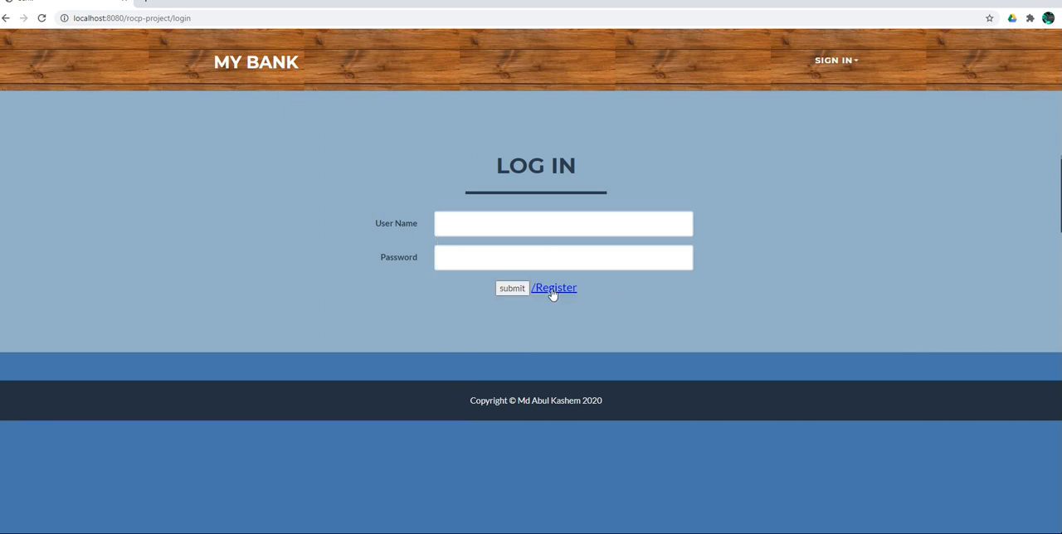
left_click(553, 289)
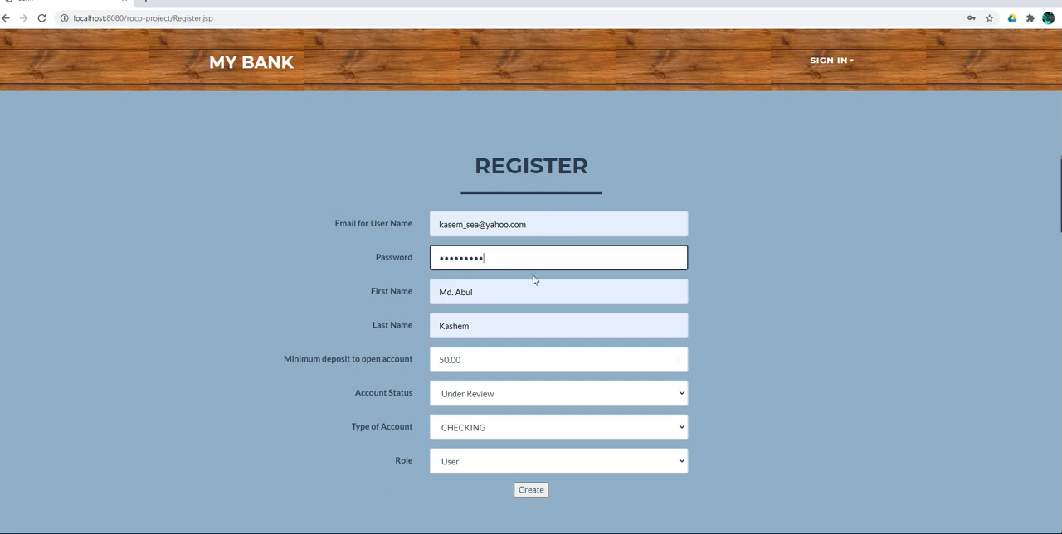
mouse_move(494, 448)
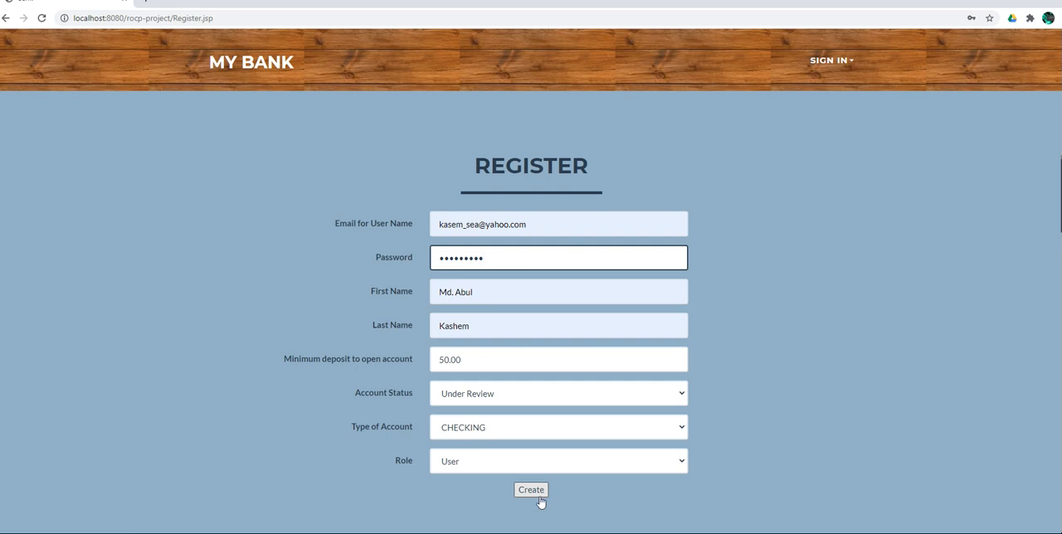
left_click(531, 489)
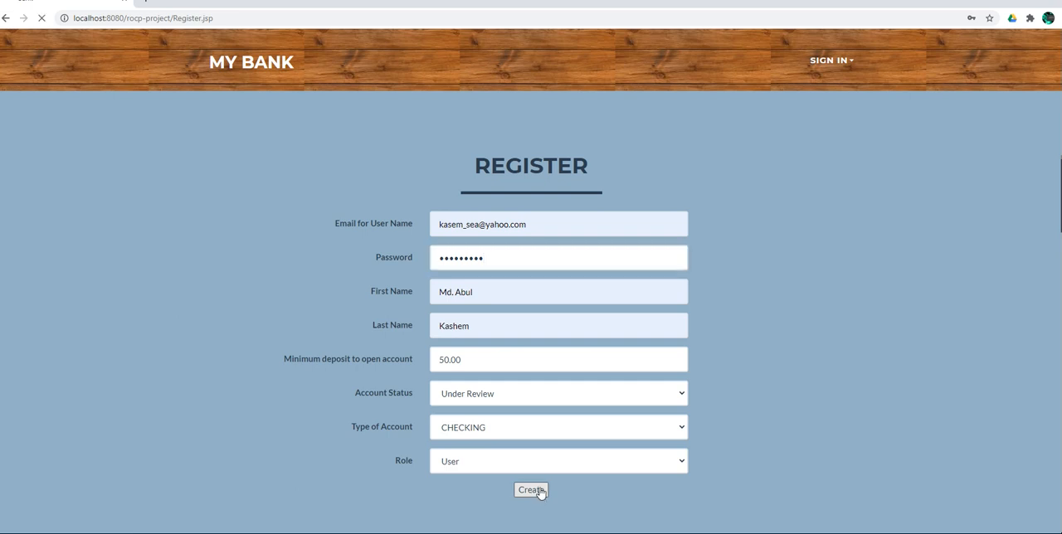
left_click(531, 489)
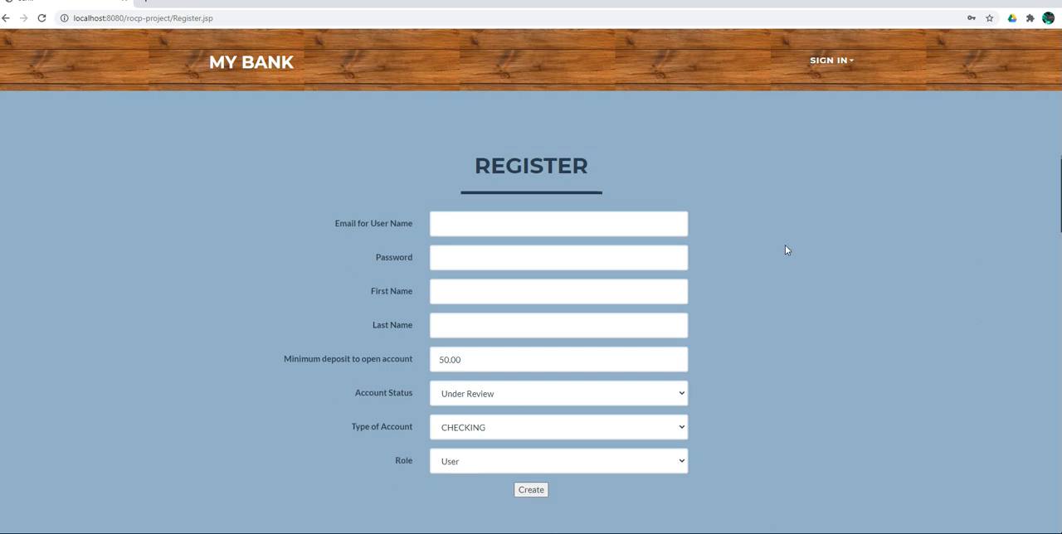
left_click(558, 223)
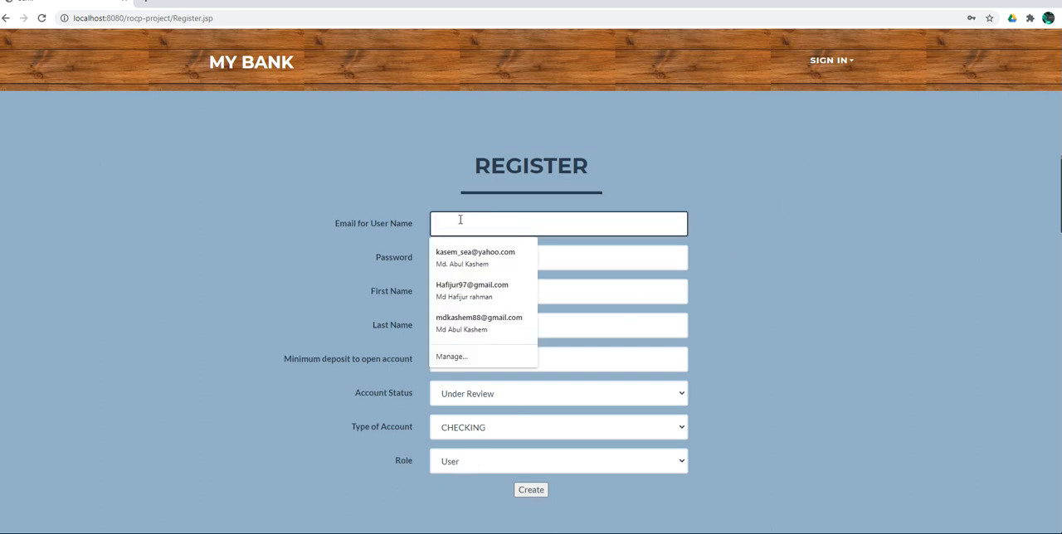
left_click(478, 324)
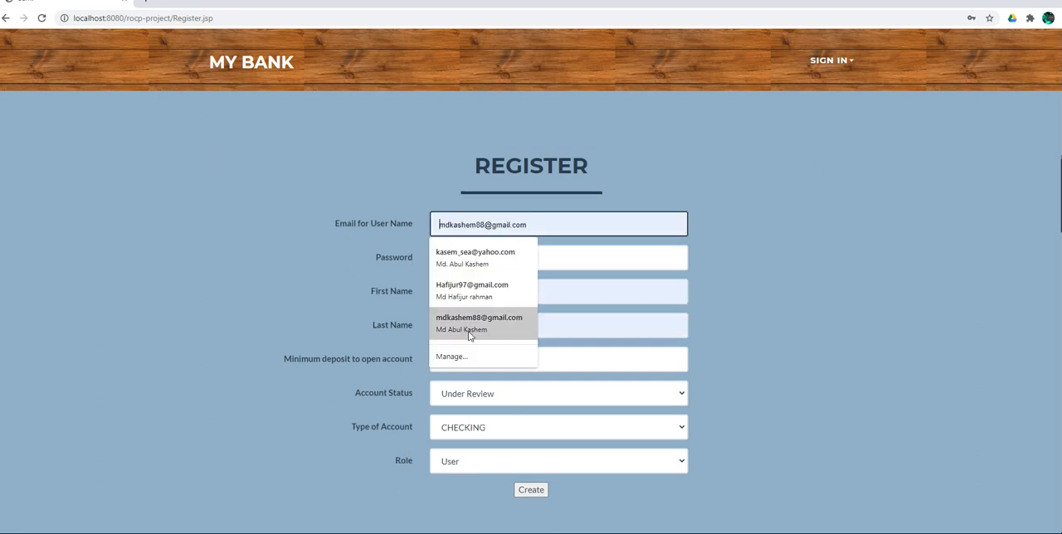
left_click(478, 322)
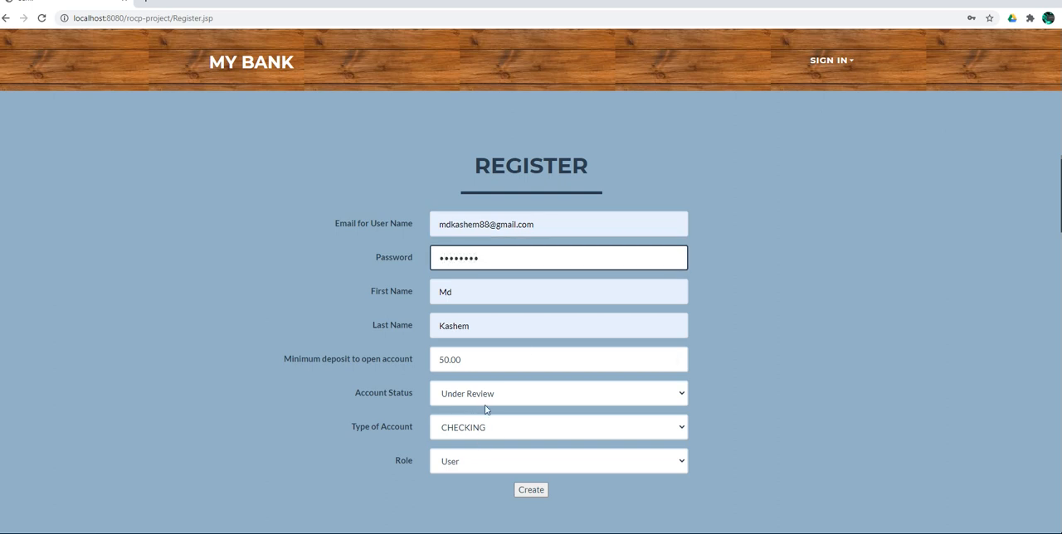
left_click(557, 359)
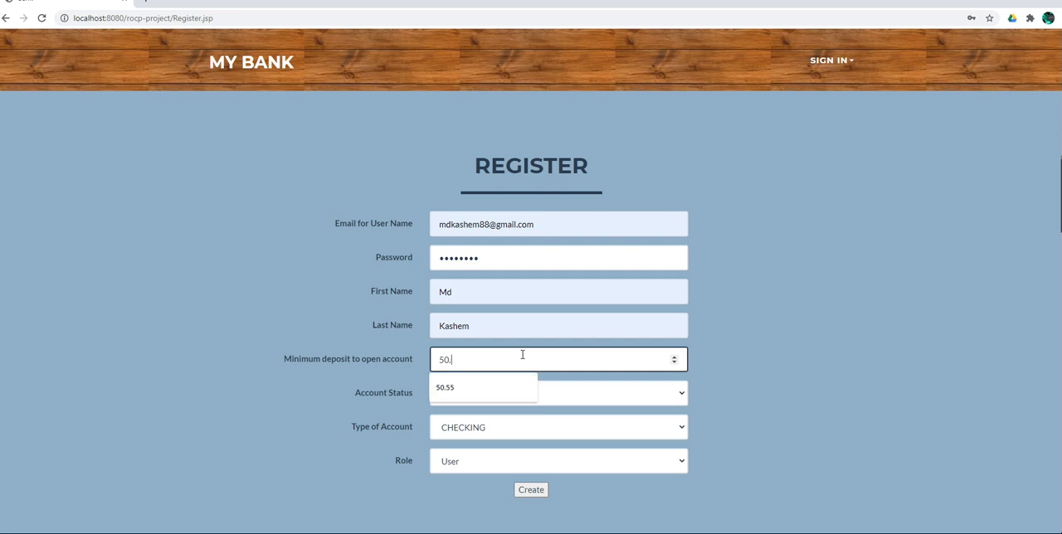
type("5000")
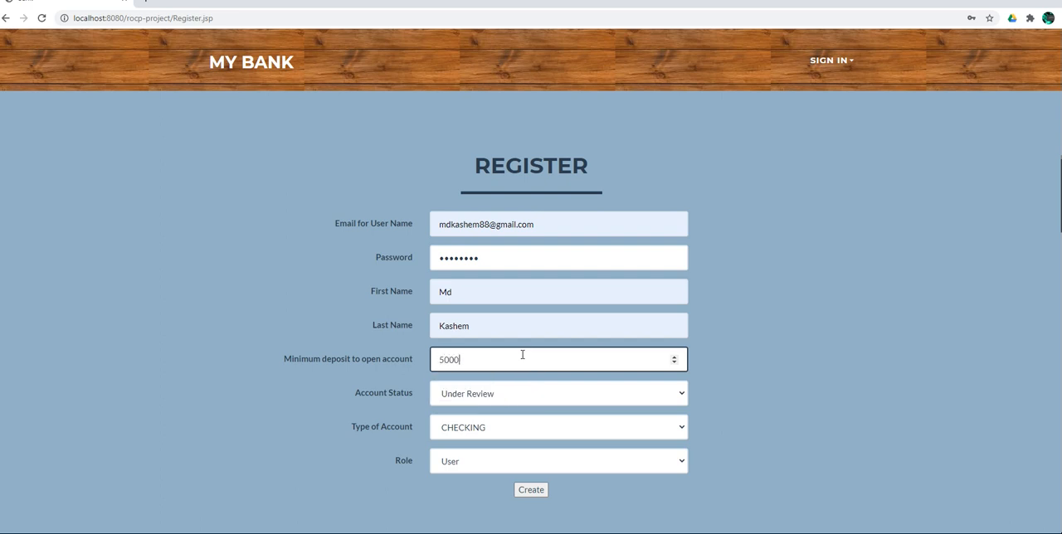
left_click(557, 393)
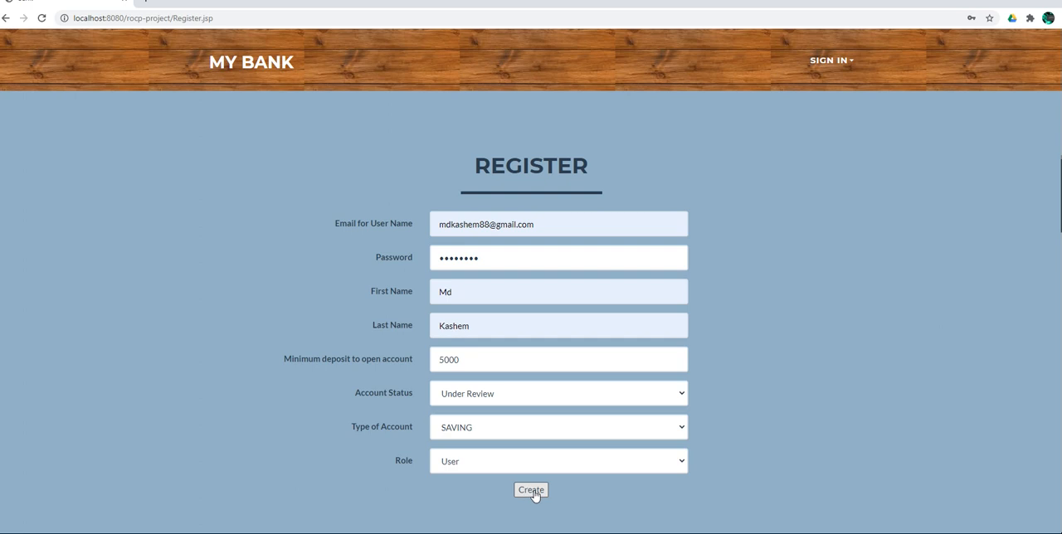
left_click(531, 490)
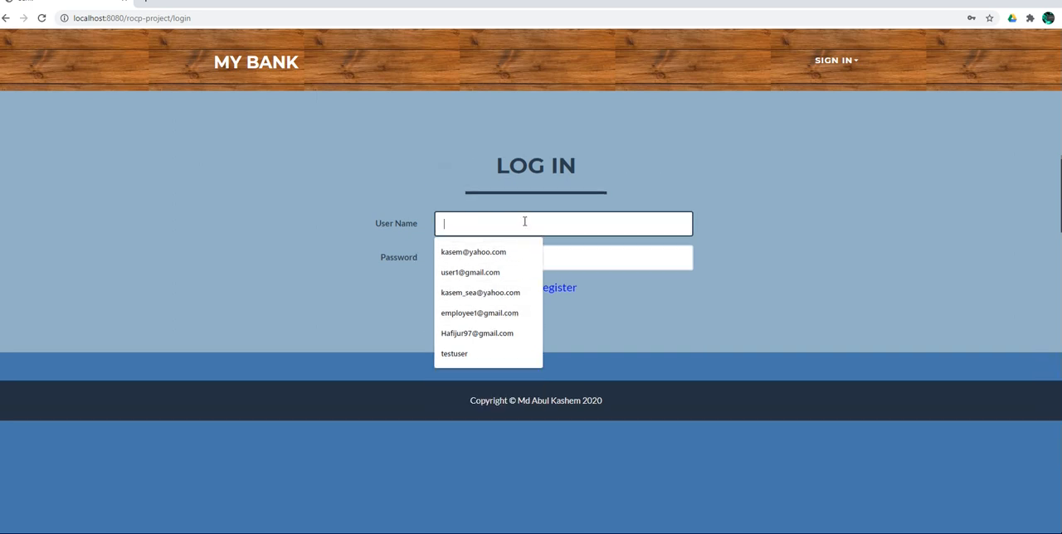
mouse_move(511, 226)
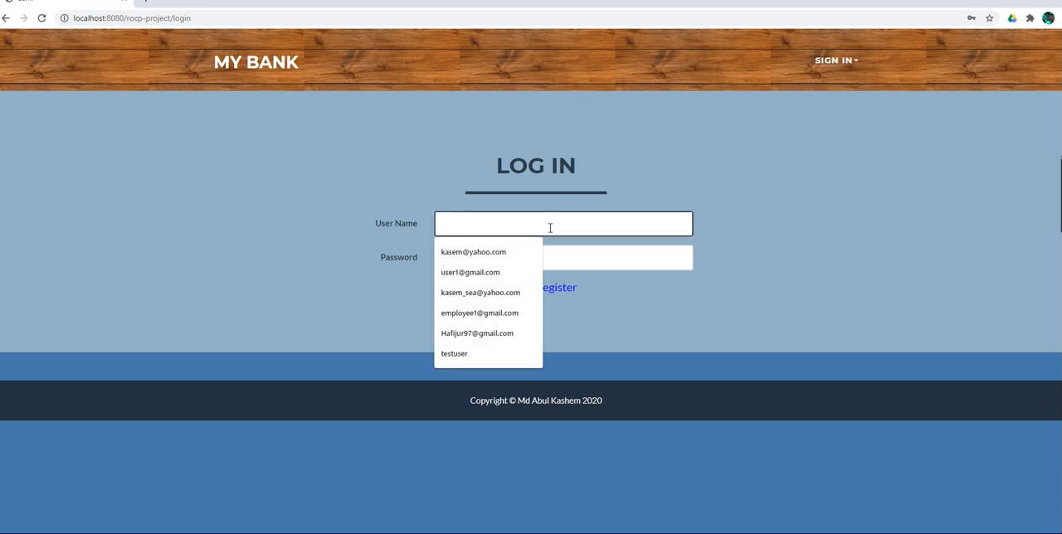
- Log in as the new user, picking the 'md' suggestion and submitting the password
type("md")
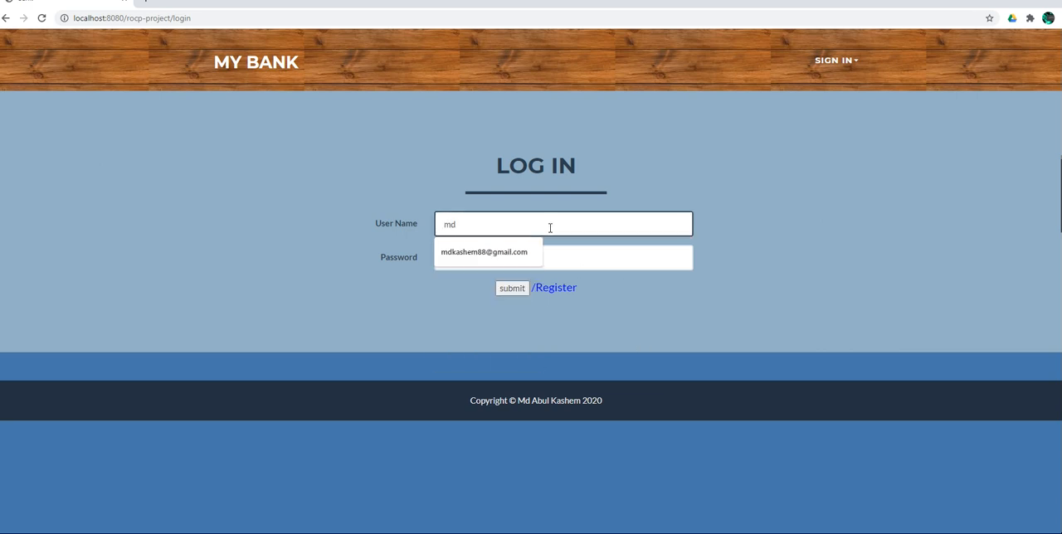
left_click(484, 252)
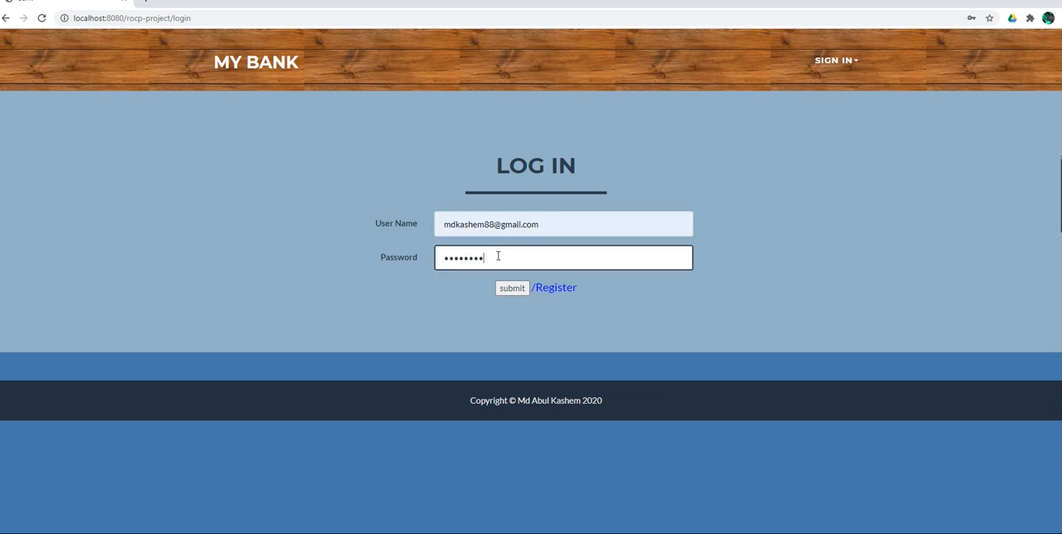
left_click(511, 289)
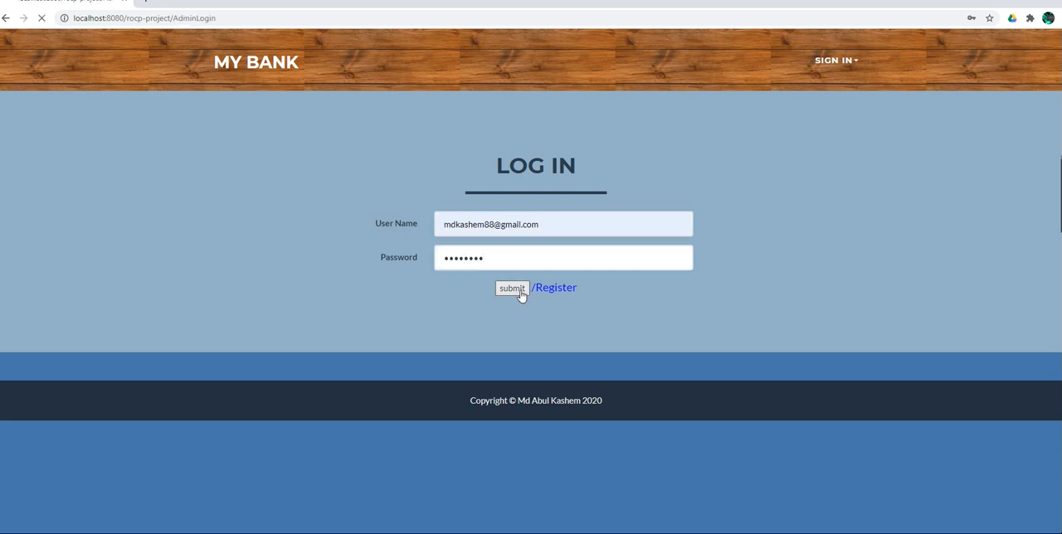
left_click(511, 289)
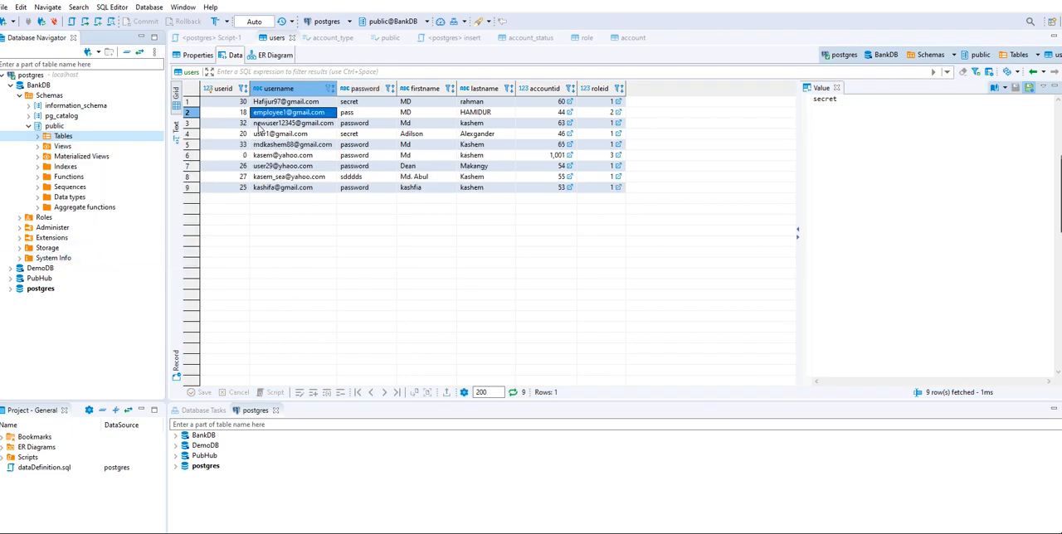
mouse_move(289, 150)
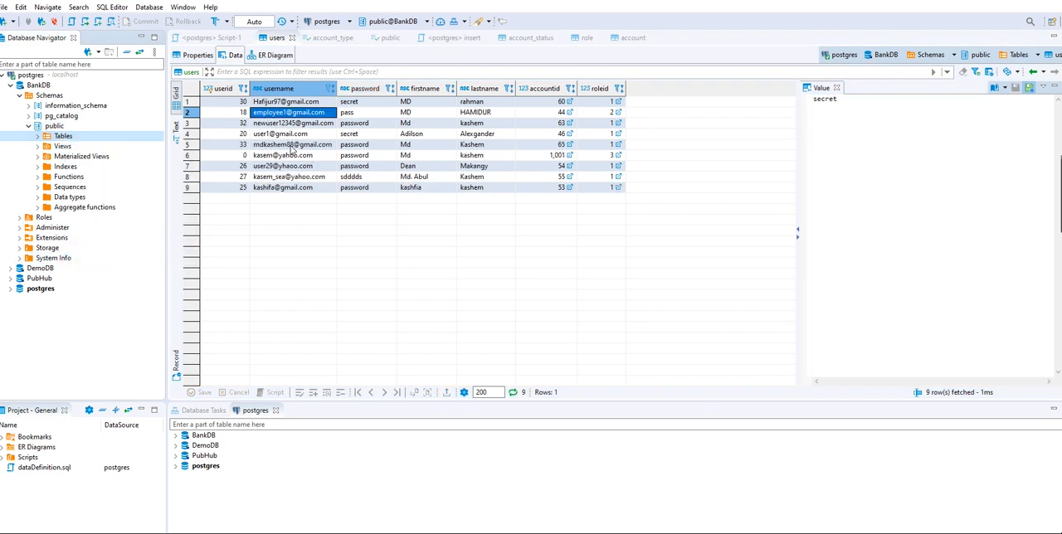
- Inspect a stored password in users, then show the BankDB public schema ER diagram
left_click(365, 145)
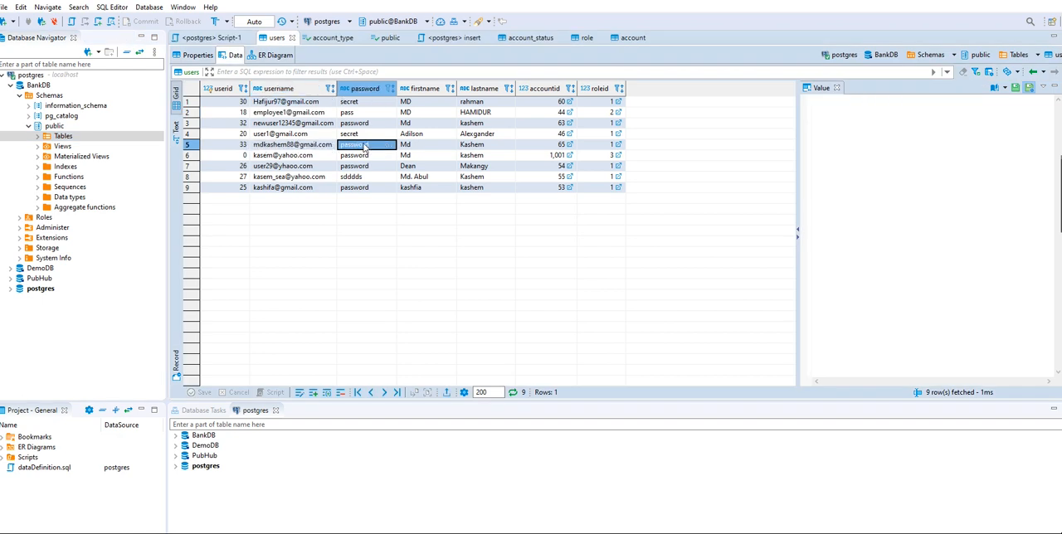
left_click(366, 144)
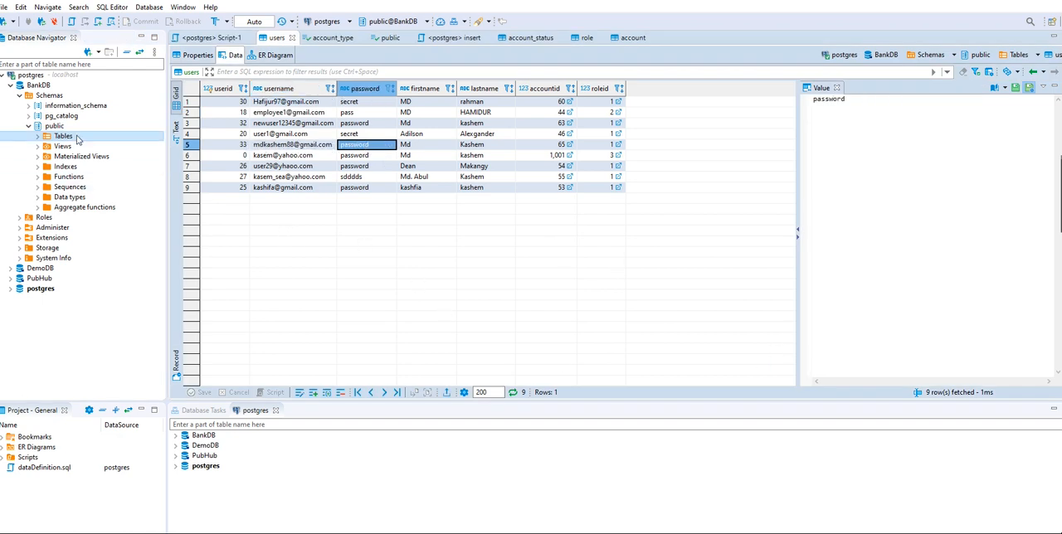
right_click(53, 127)
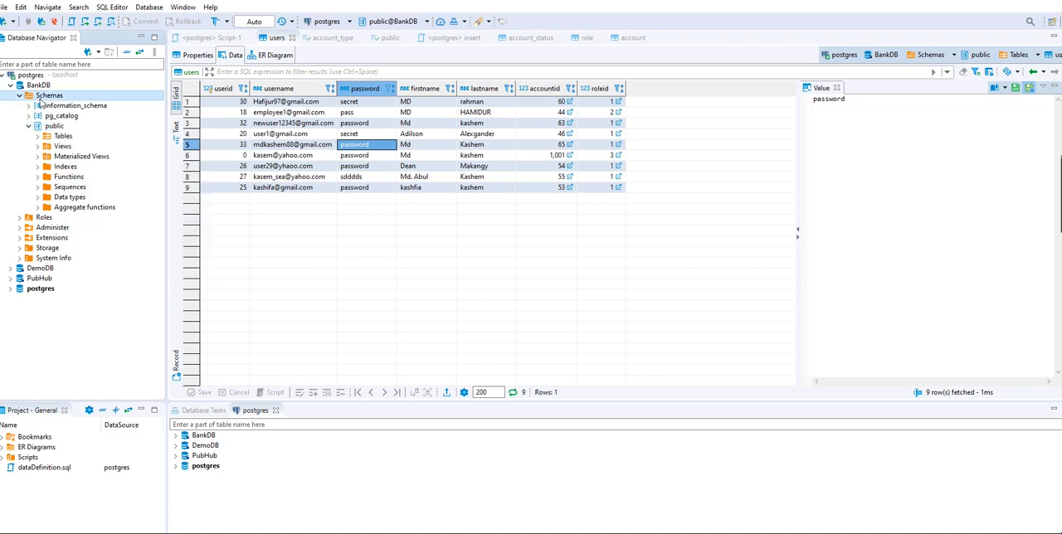
right_click(50, 96)
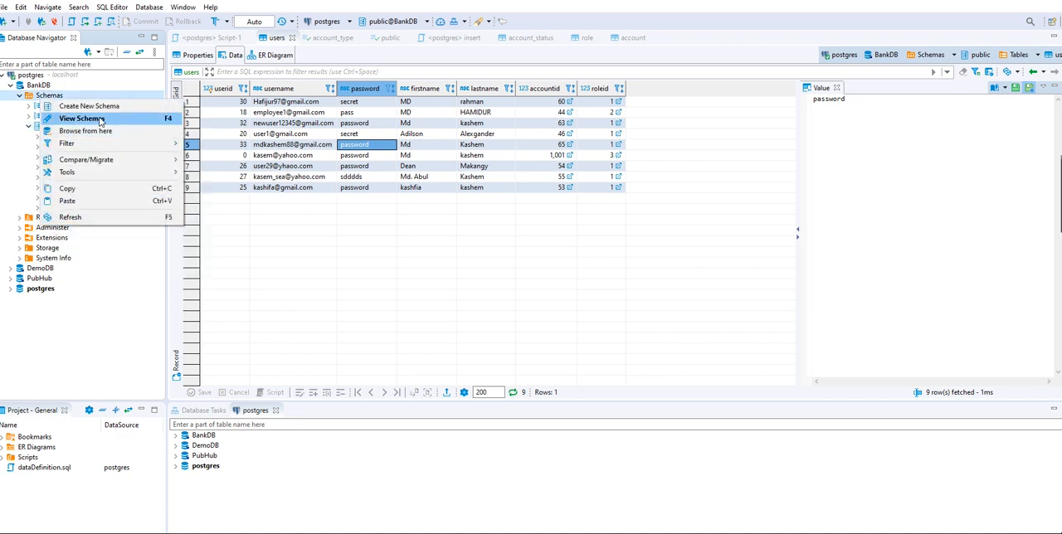
left_click(83, 118)
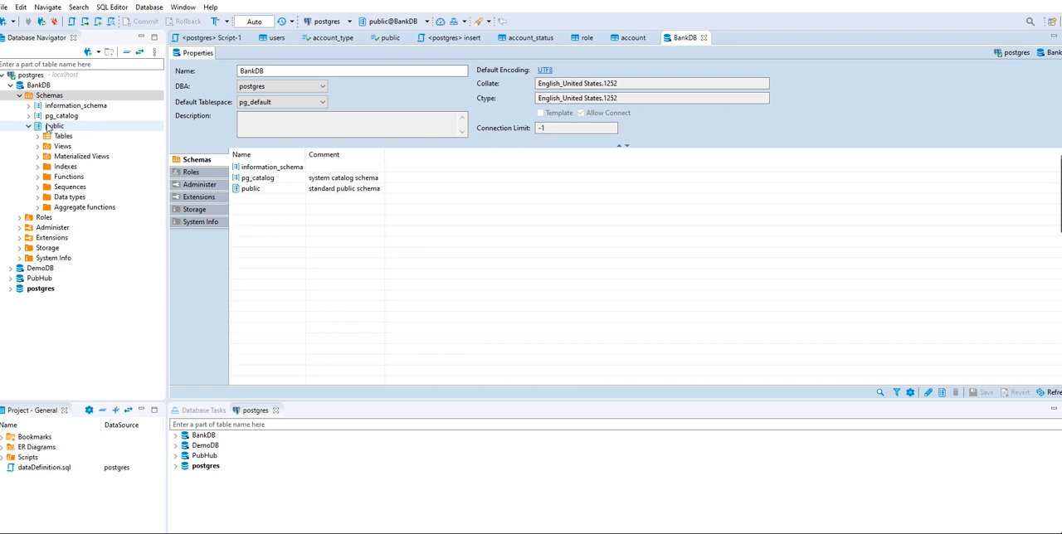
right_click(64, 136)
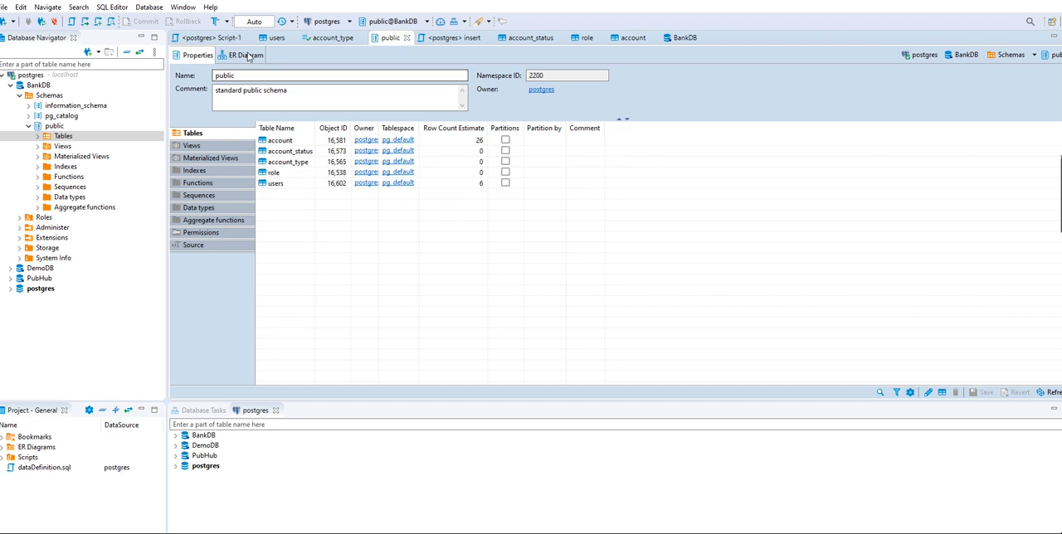
left_click(245, 55)
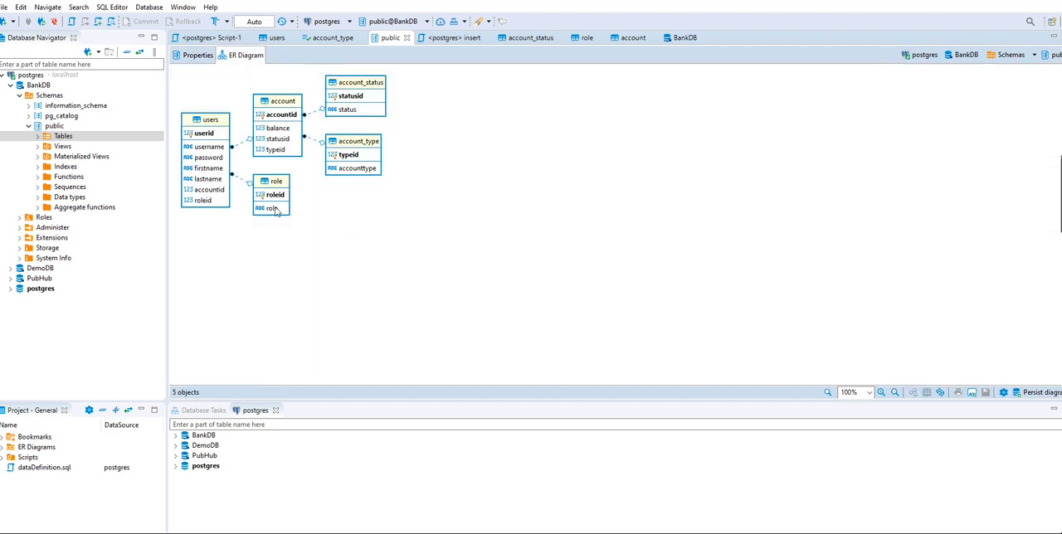
mouse_move(370, 199)
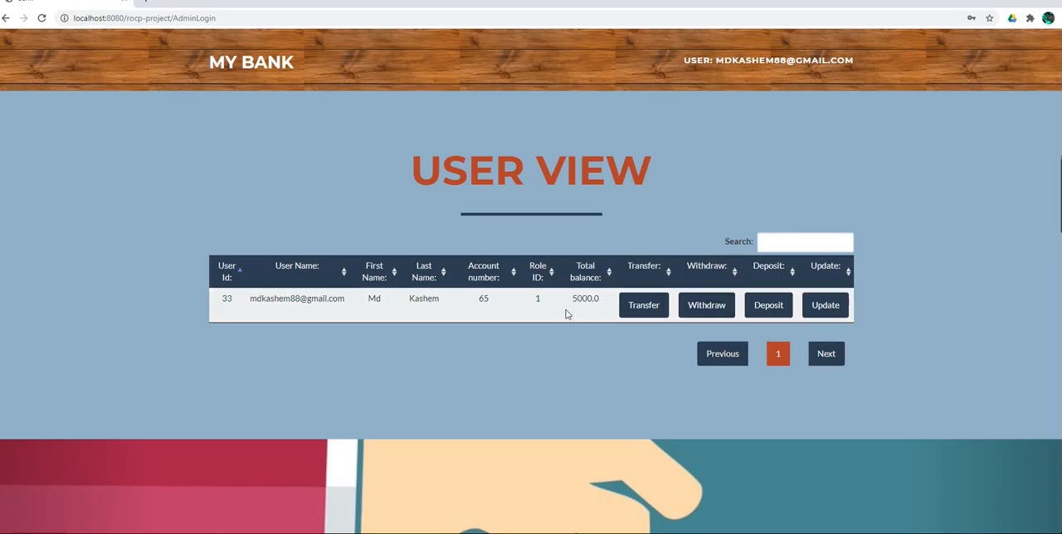
- Transfer 200 from this user's account to another account
left_click(644, 306)
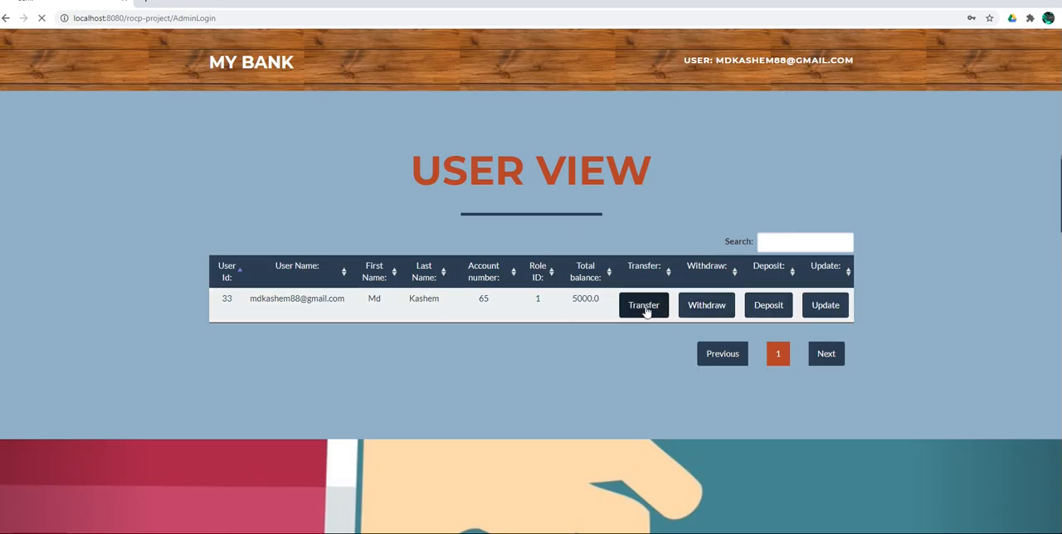
left_click(644, 305)
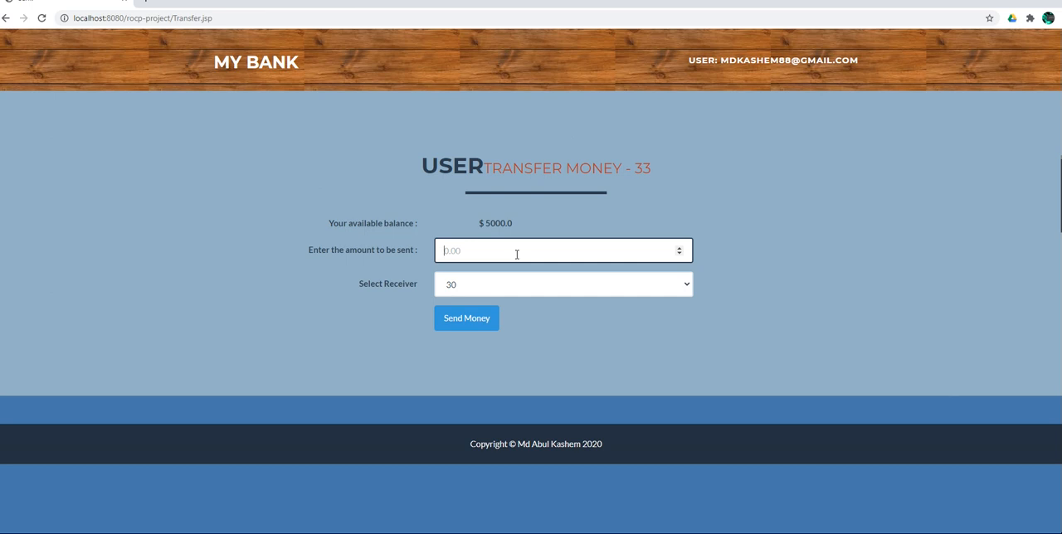
type("200")
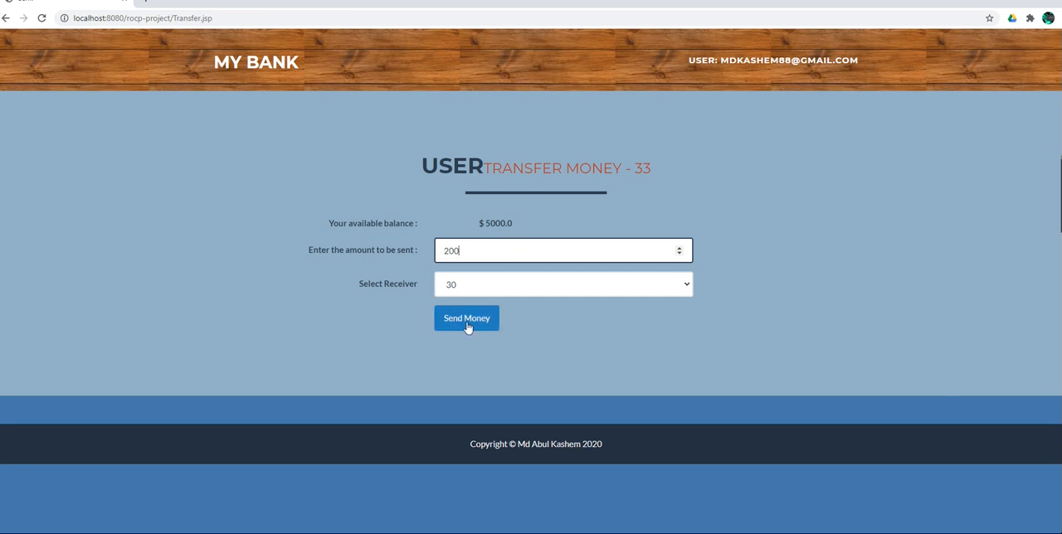
left_click(466, 319)
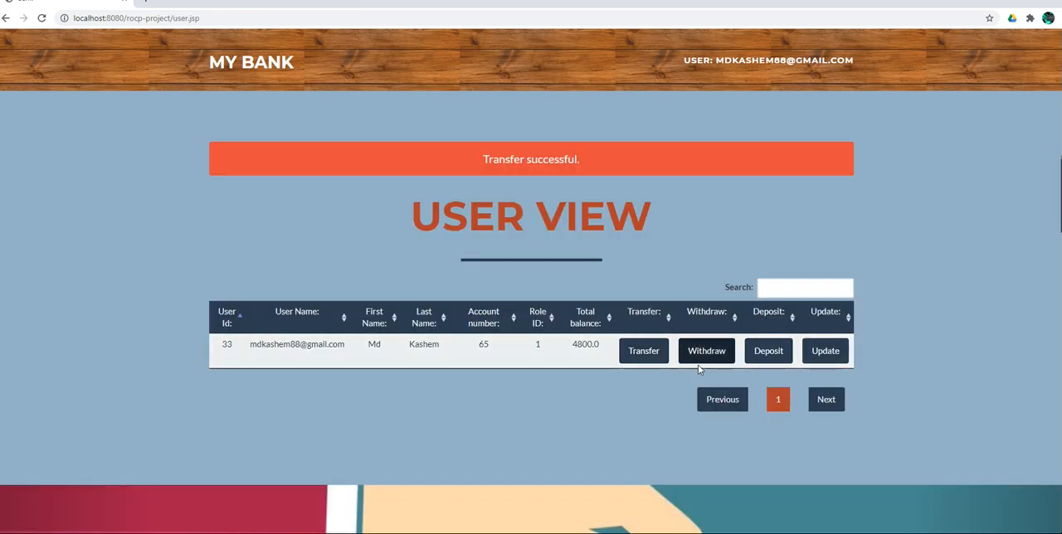
- Withdraw 2000 from user 33's account, leaving a 2800.0 balance
left_click(707, 350)
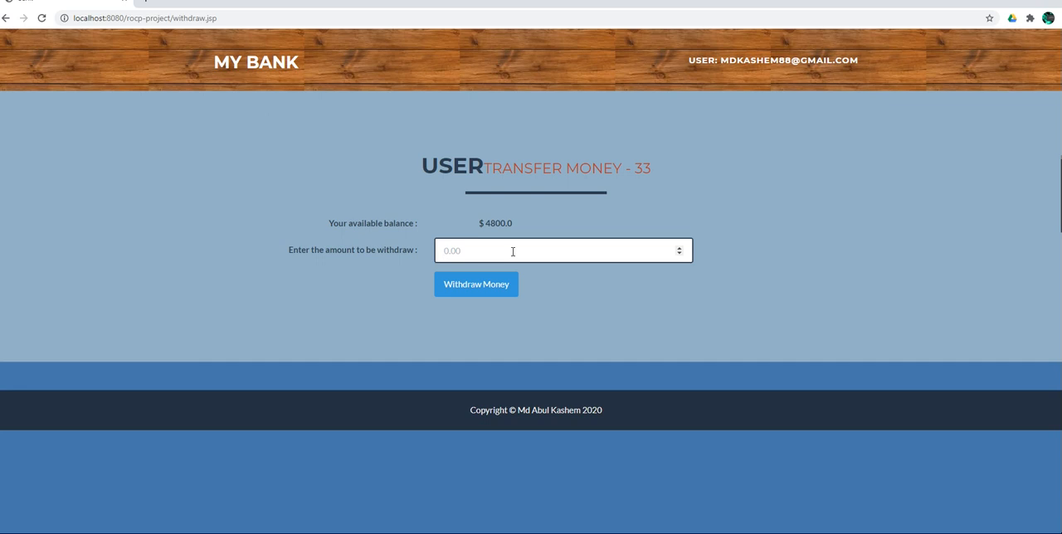
type("2000")
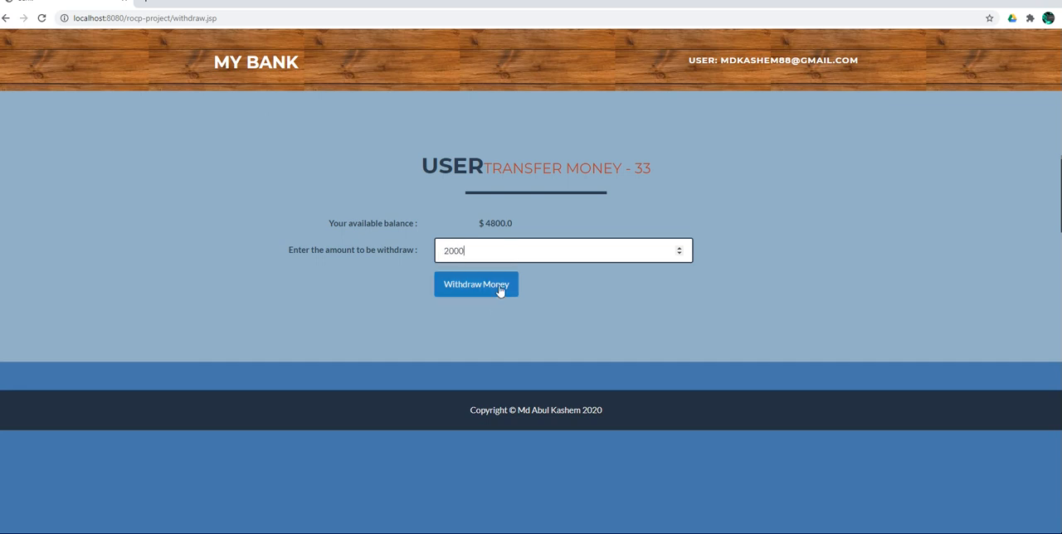
left_click(477, 284)
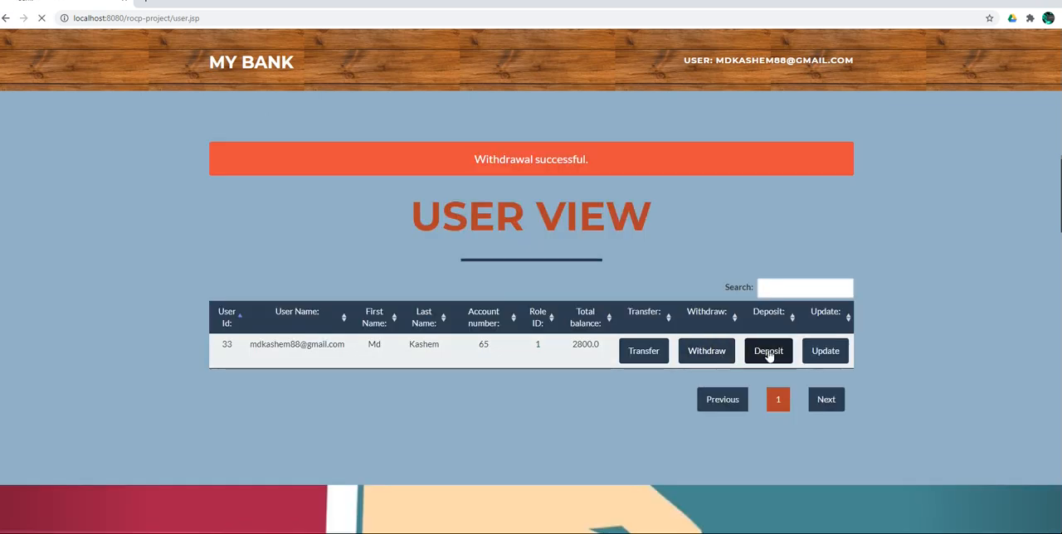
- Submit a deposit, then update the user's first name to MD
left_click(767, 351)
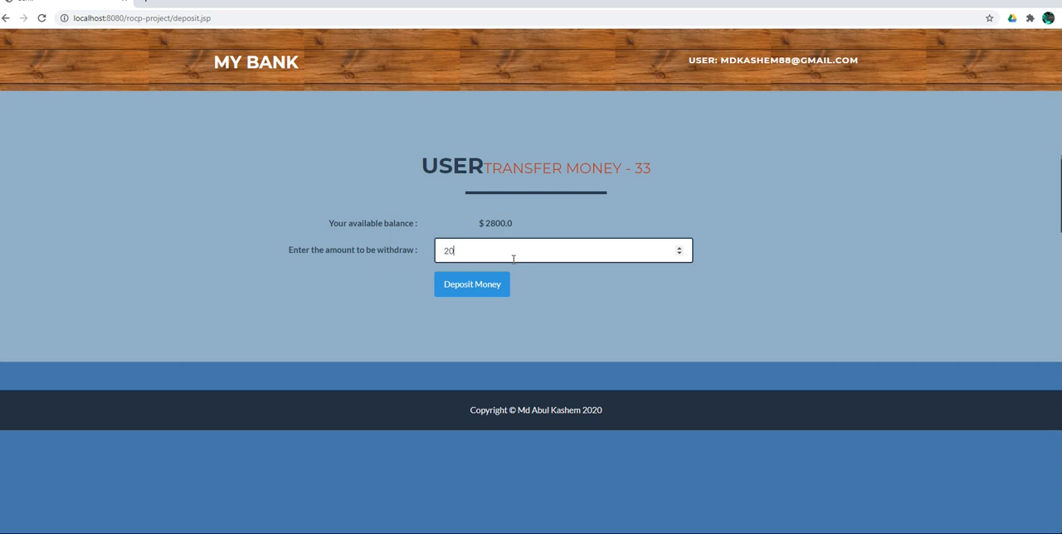
left_click(471, 283)
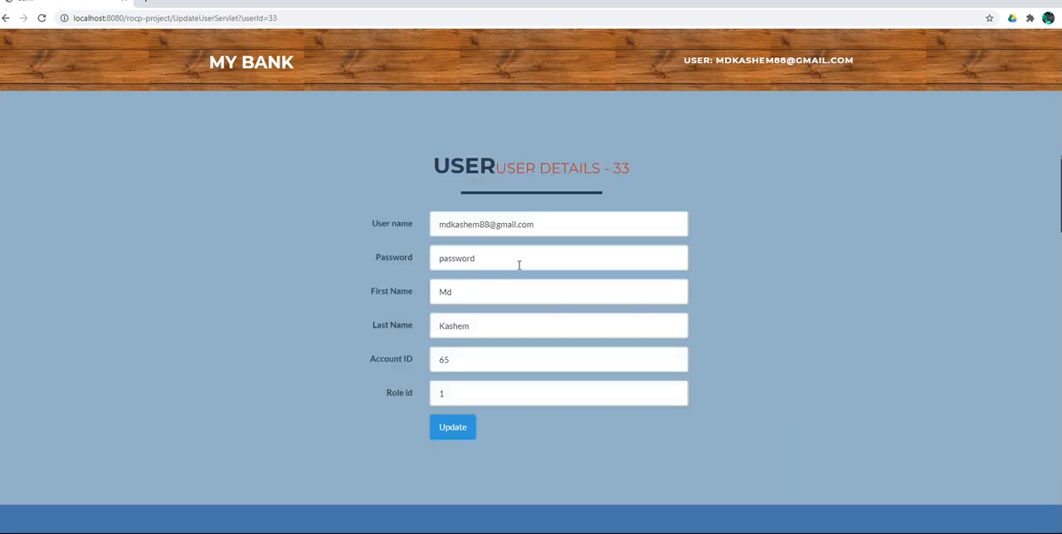
left_click(558, 291)
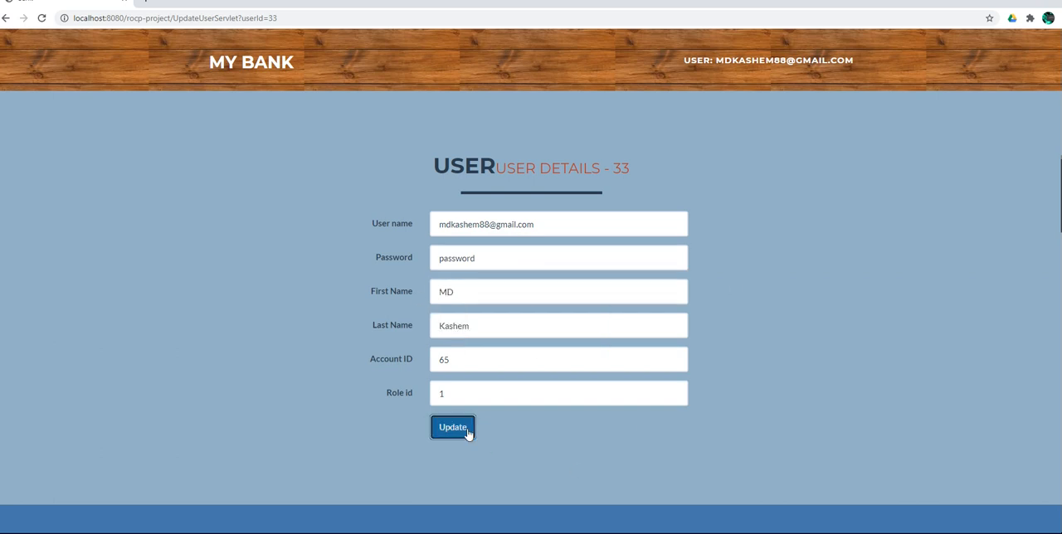
left_click(451, 428)
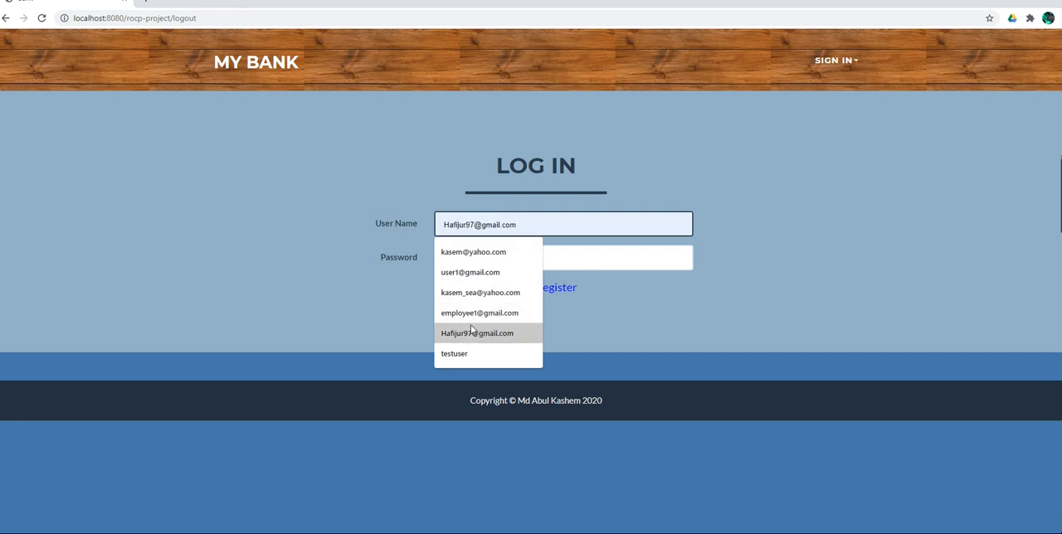
- Sign in as the employee and attempt to create a new user, which is denied
left_click(478, 312)
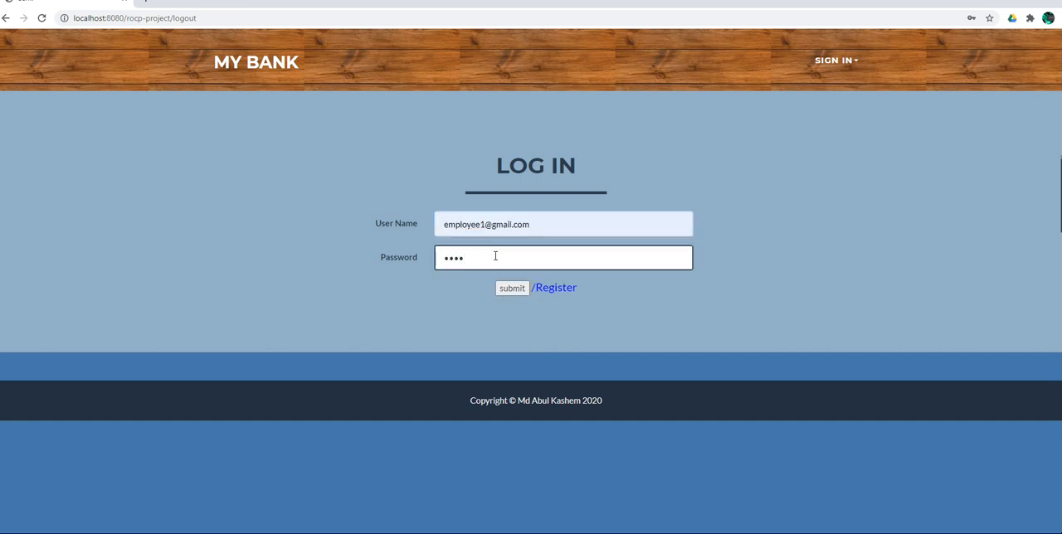
left_click(511, 288)
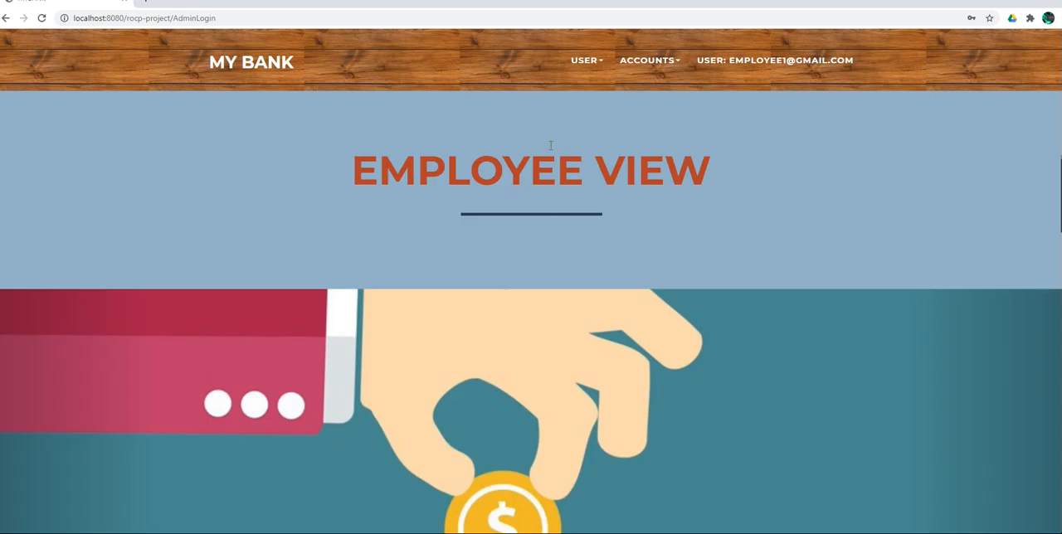
left_click(584, 59)
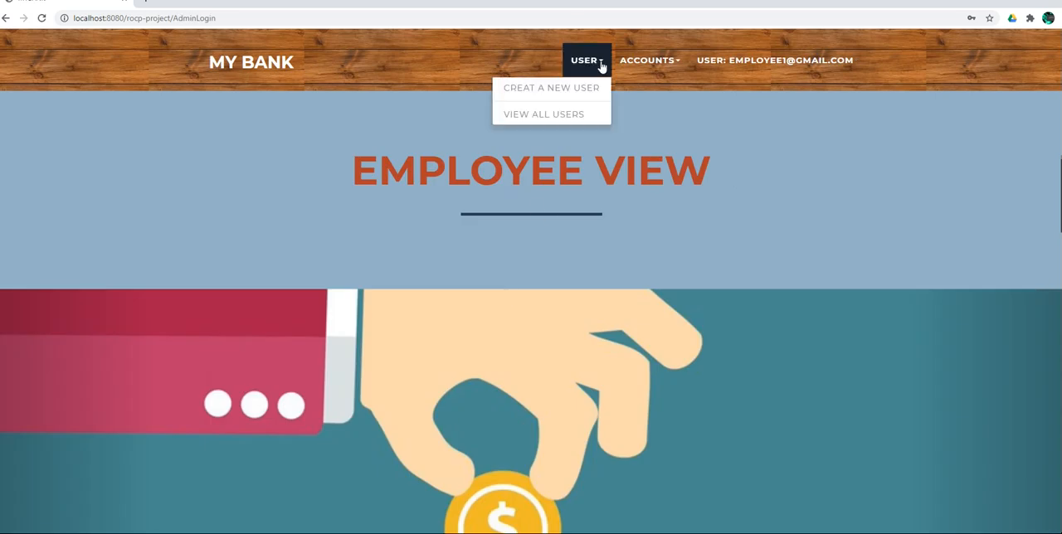
left_click(551, 113)
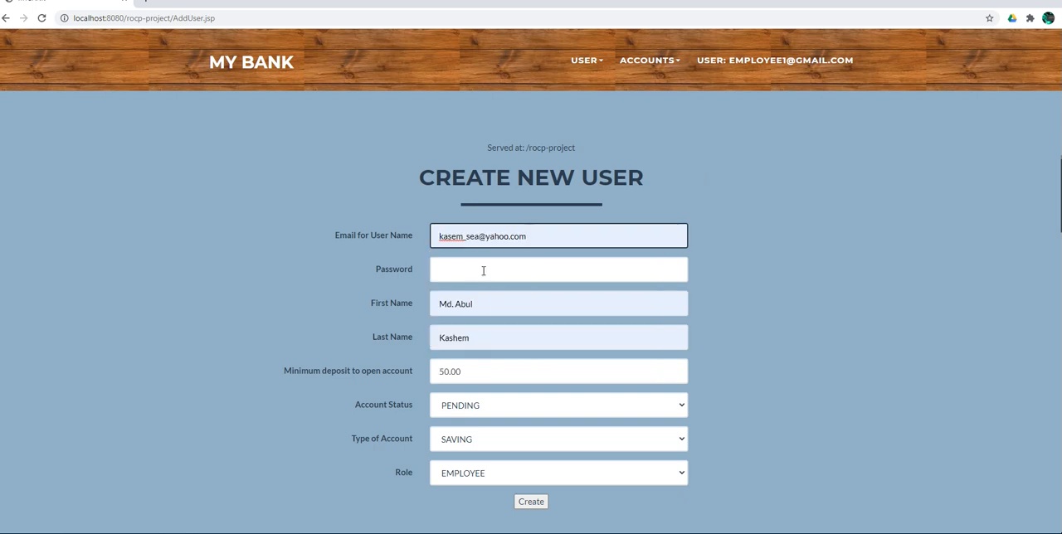
type("•••••")
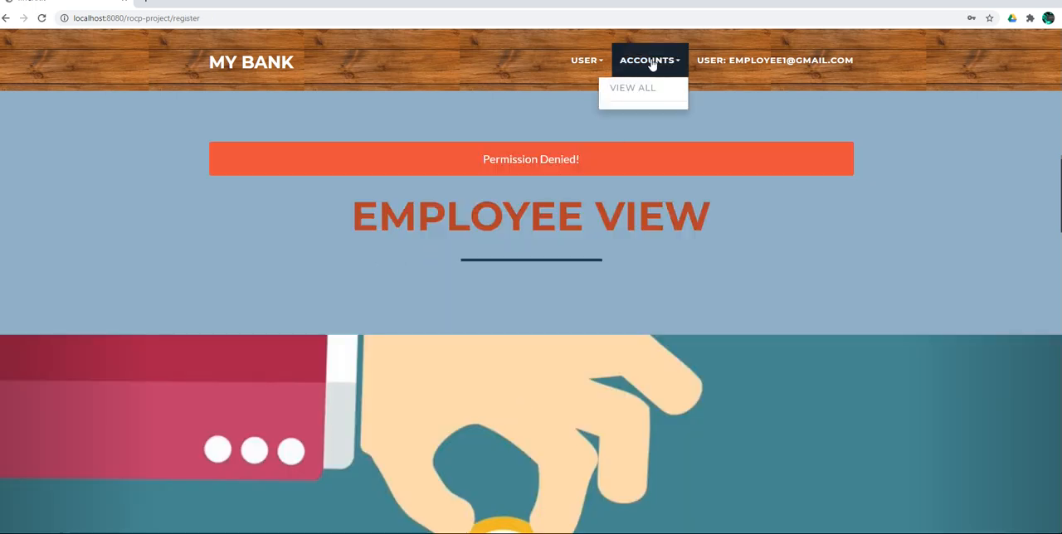
- Attempt to delete and update user 30 from the users list, both denied
left_click(632, 88)
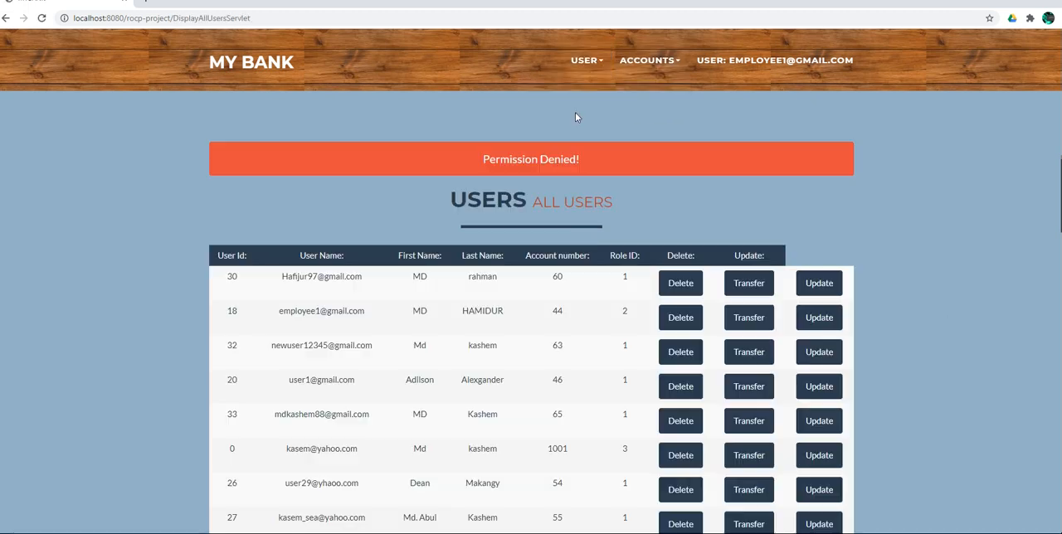
left_click(680, 283)
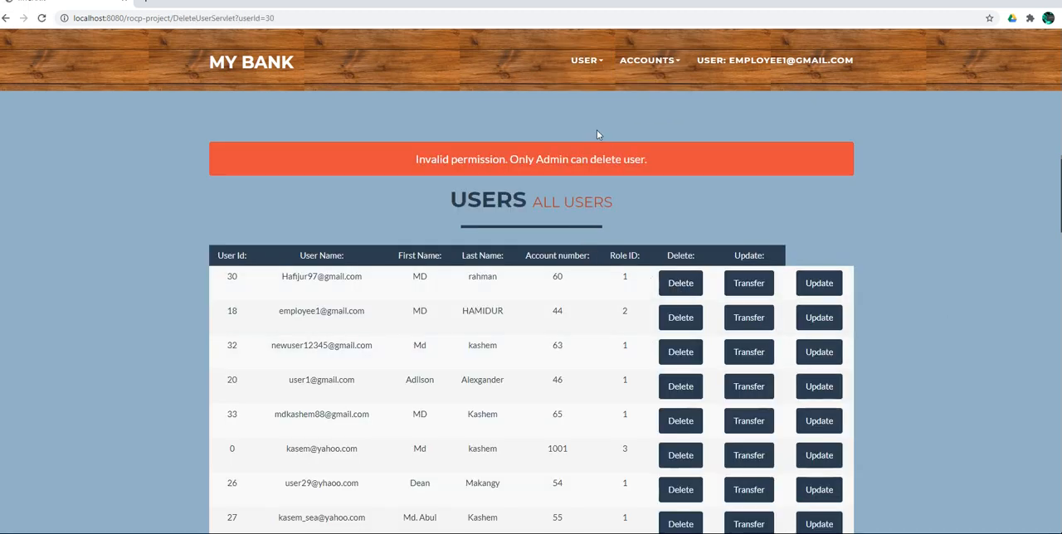
left_click(820, 282)
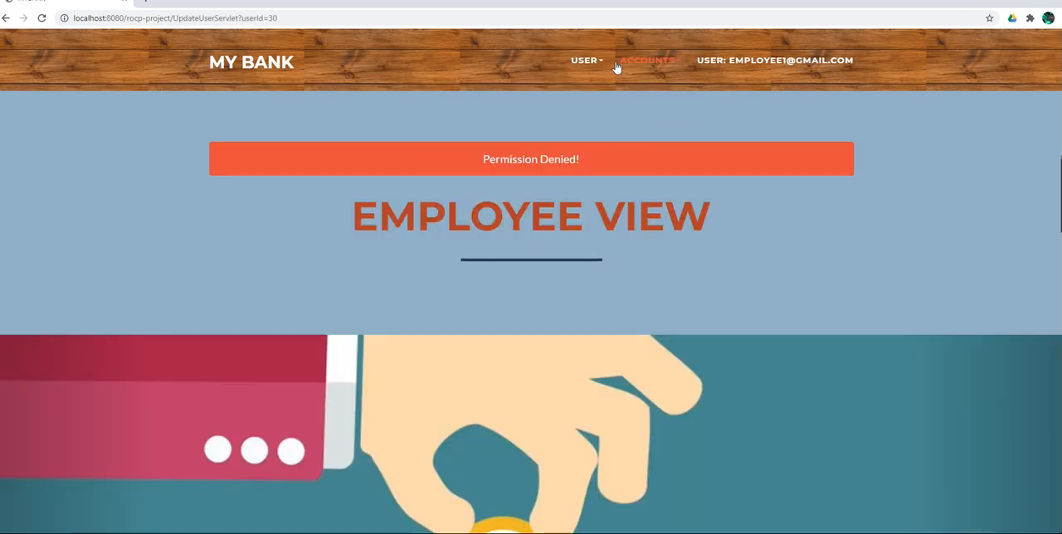
- Show the full all-users list via User > View all users
left_click(584, 60)
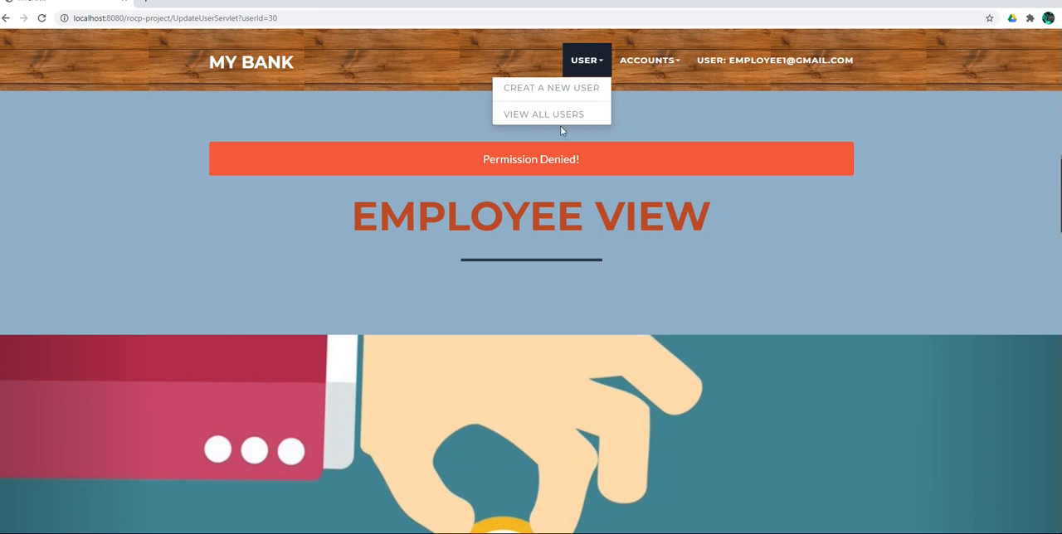
left_click(545, 113)
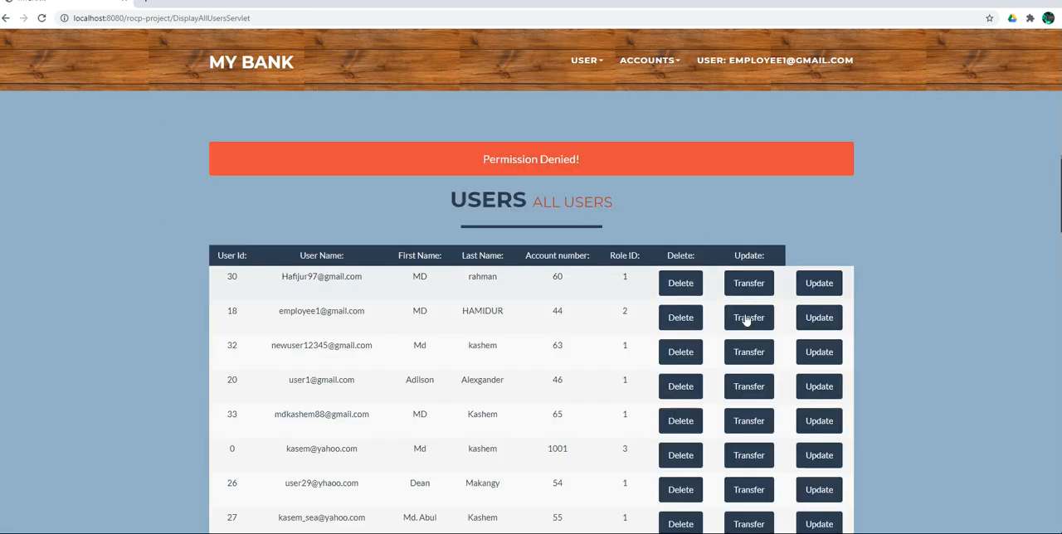
scroll("up", 3)
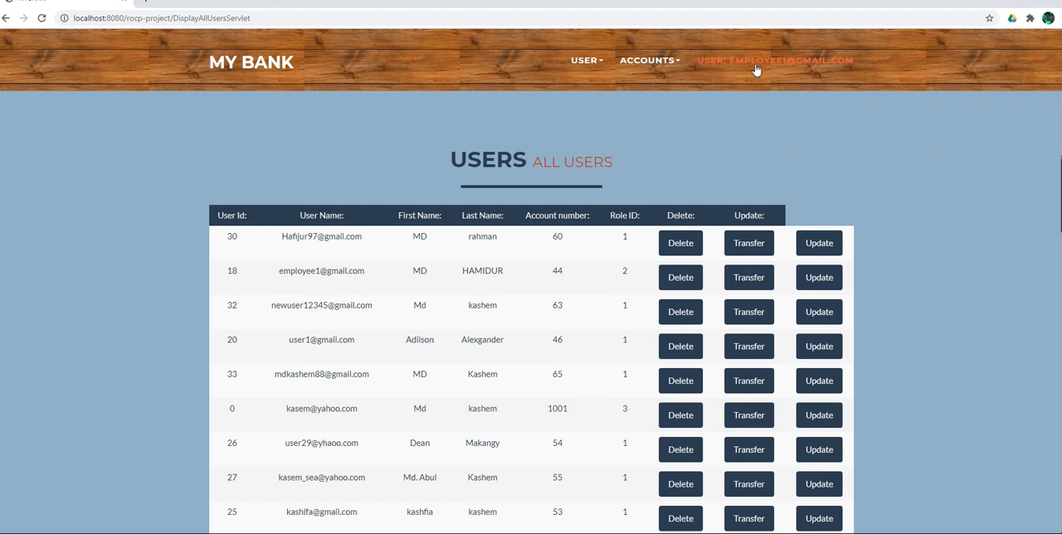
scroll("down", 3)
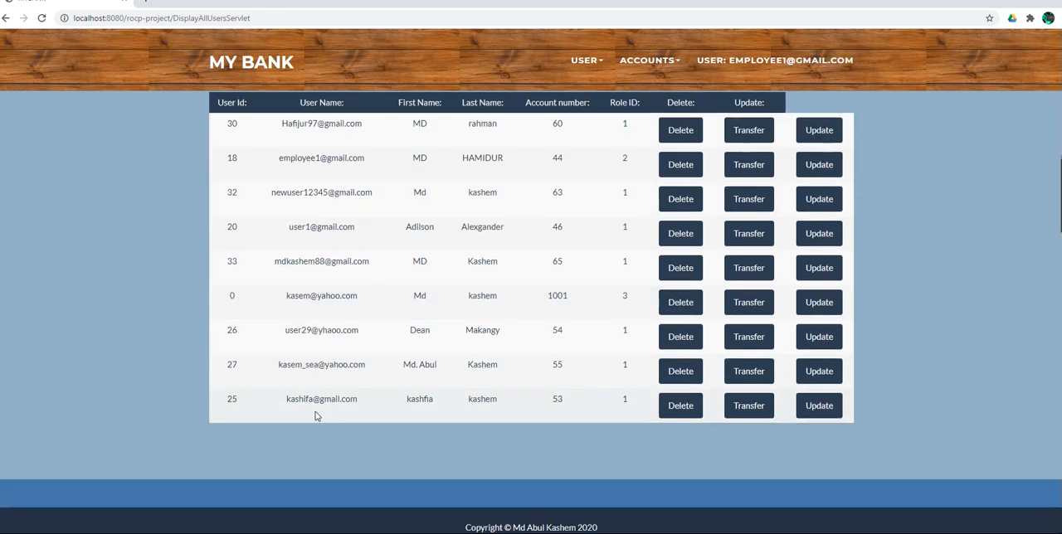
scroll("up", 3)
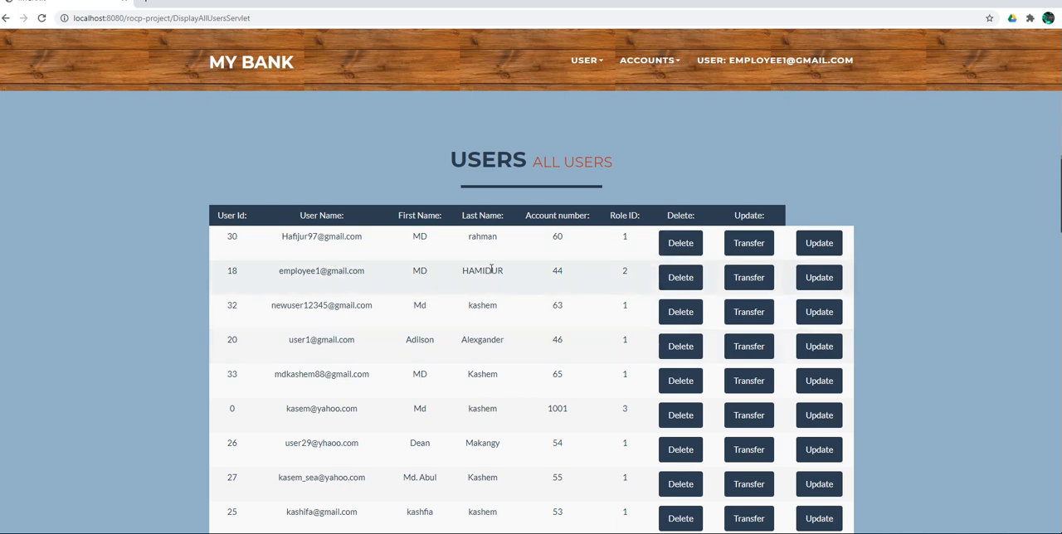
- Save user 18's own details, confirmed updated successfully, returning to the users list
left_click(818, 277)
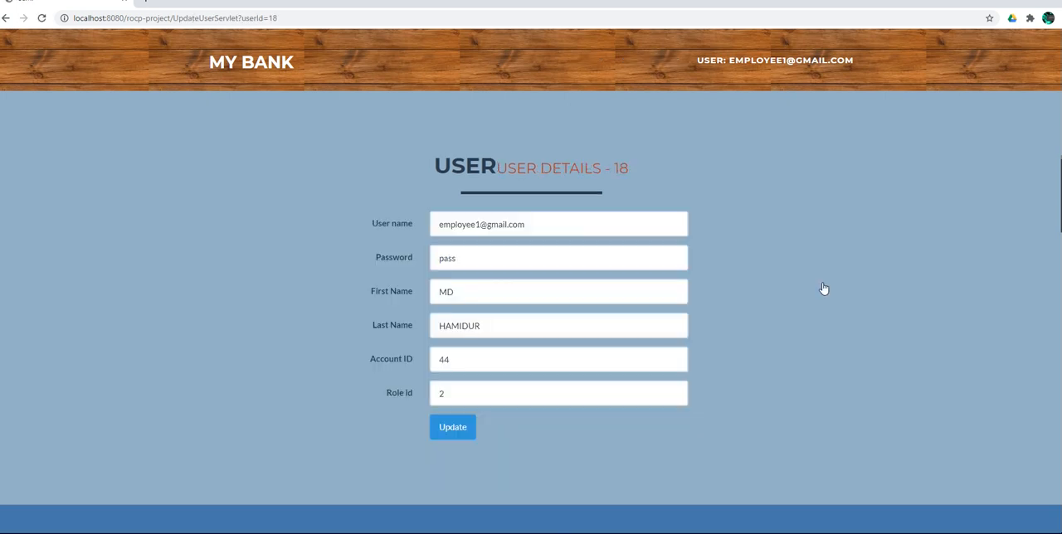
left_click(451, 427)
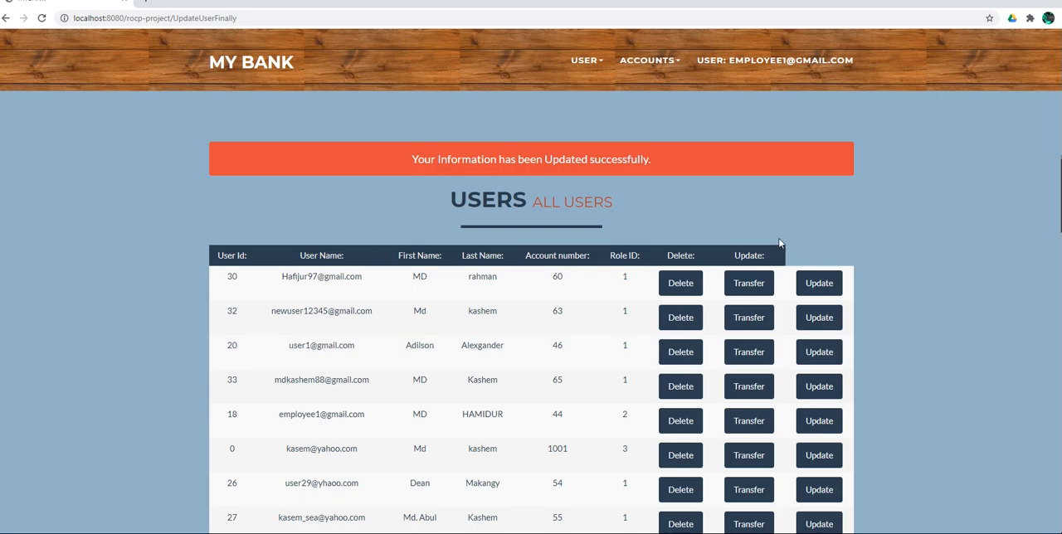
mouse_move(329, 286)
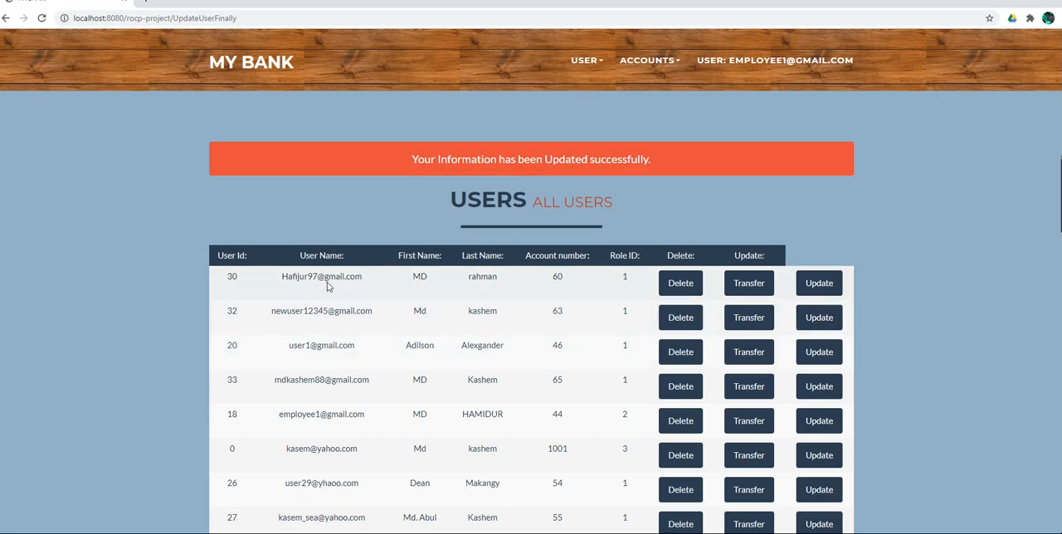
scroll("down", 3)
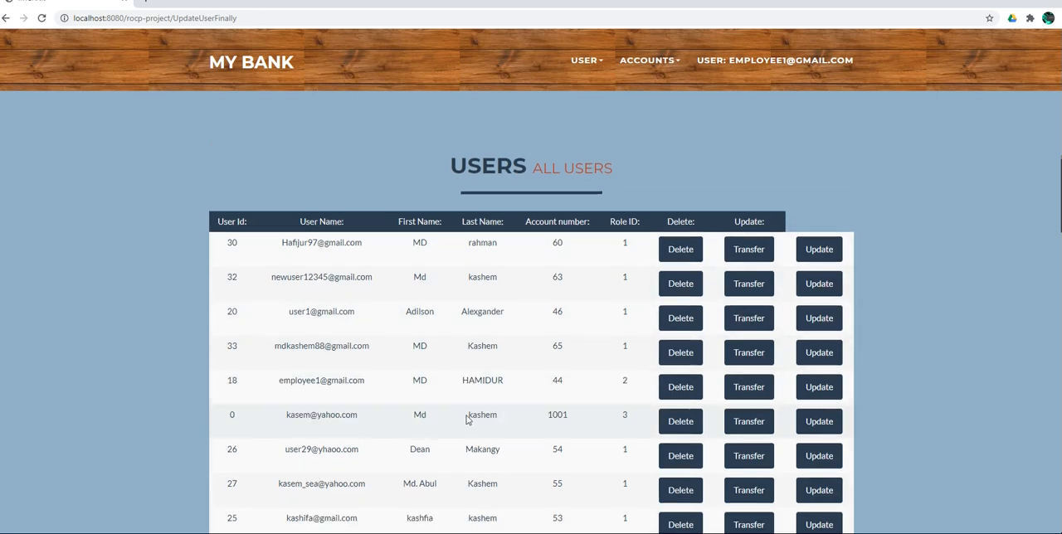
- Transfer 20 from user 18 to receiver 30, then get Permission Denied on user 32's transfer
left_click(747, 387)
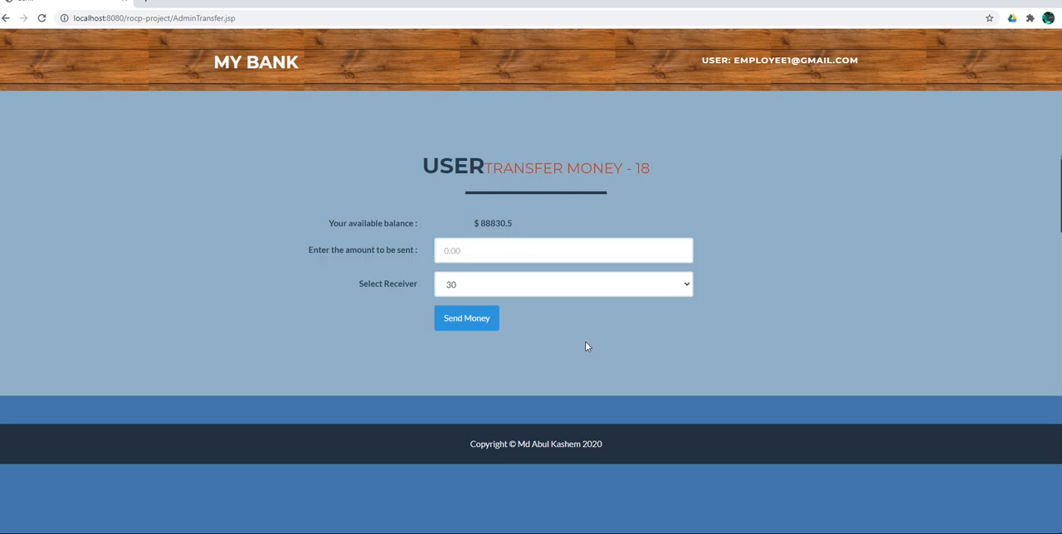
type("20")
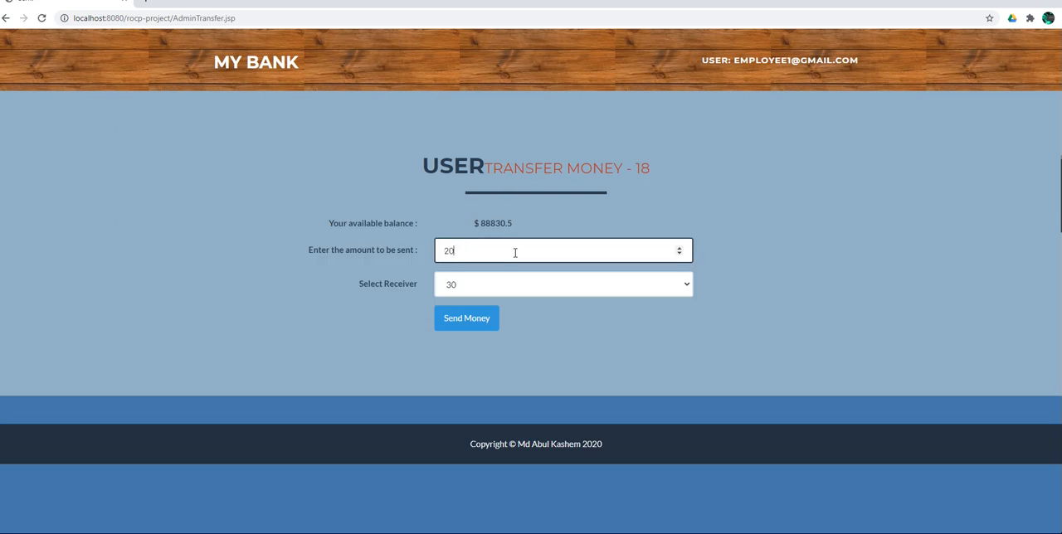
left_click(564, 284)
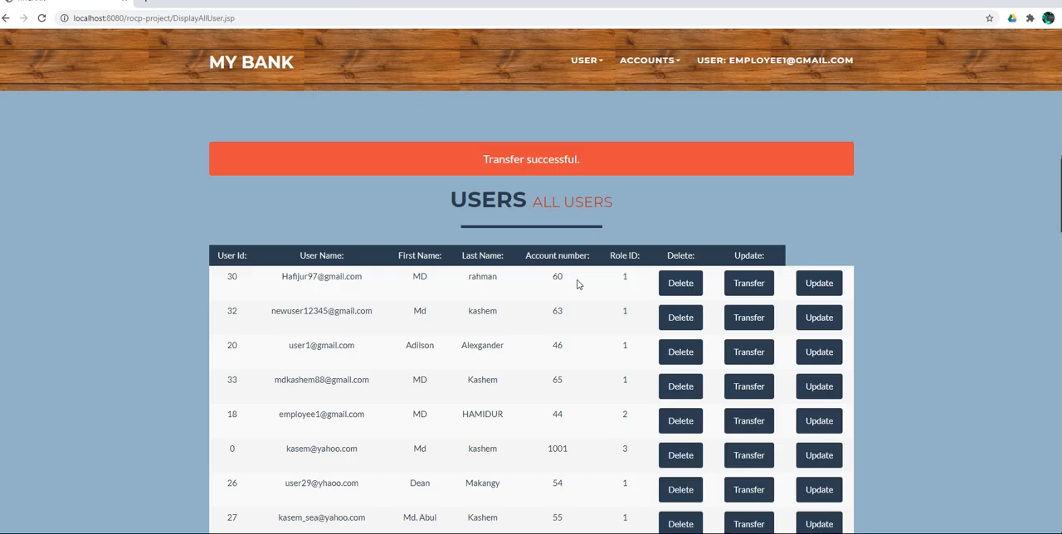
mouse_move(749, 317)
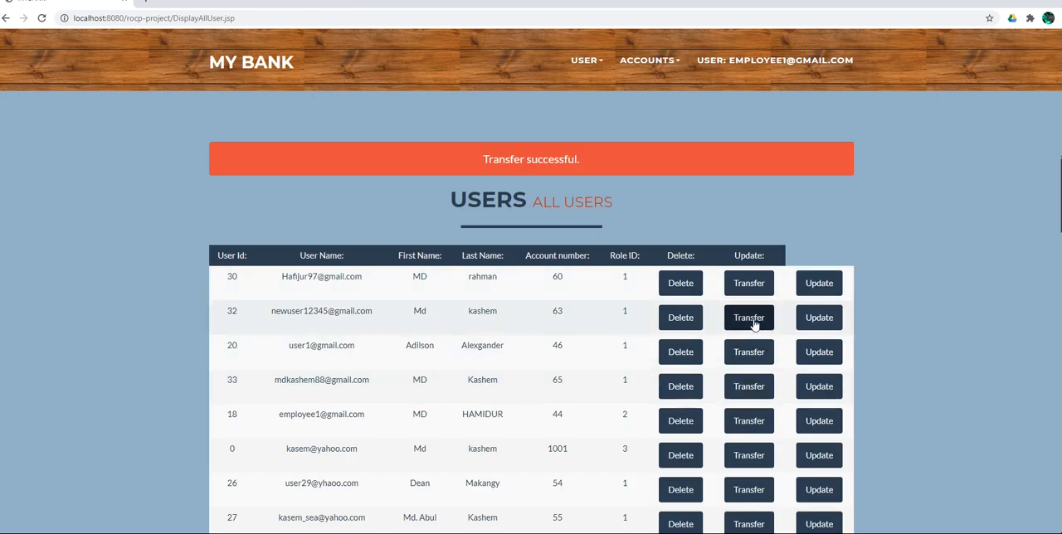
left_click(748, 318)
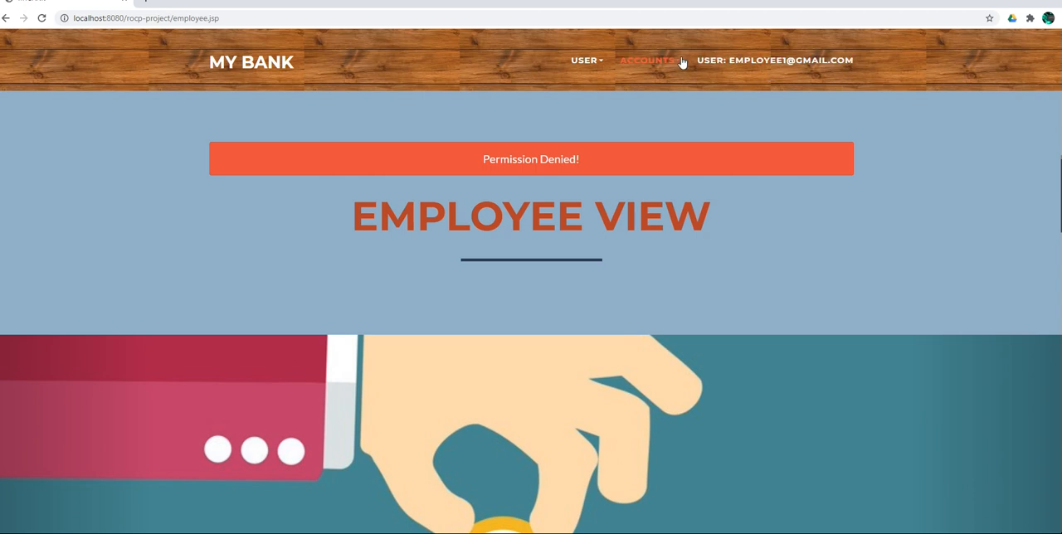
left_click(647, 60)
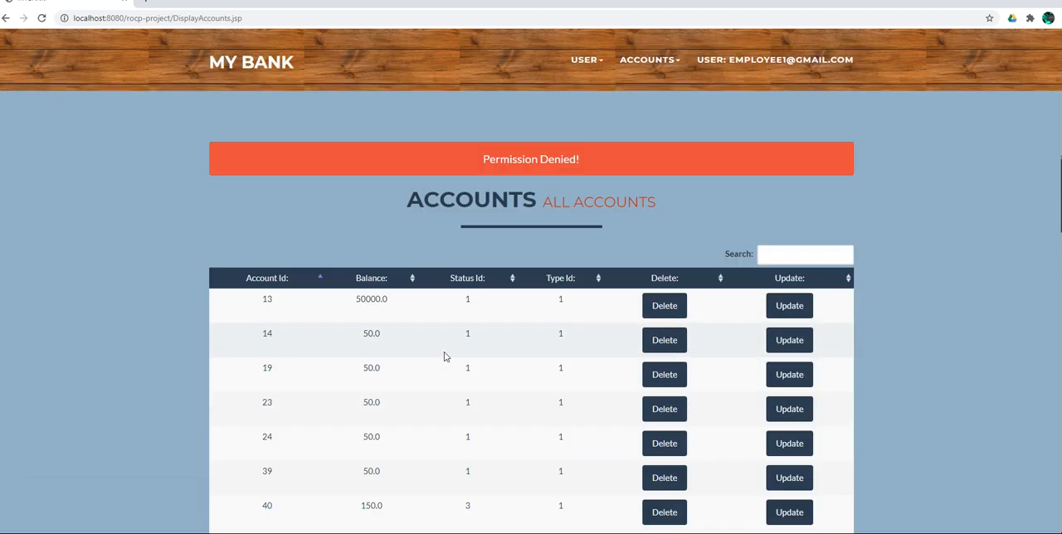
left_click(774, 59)
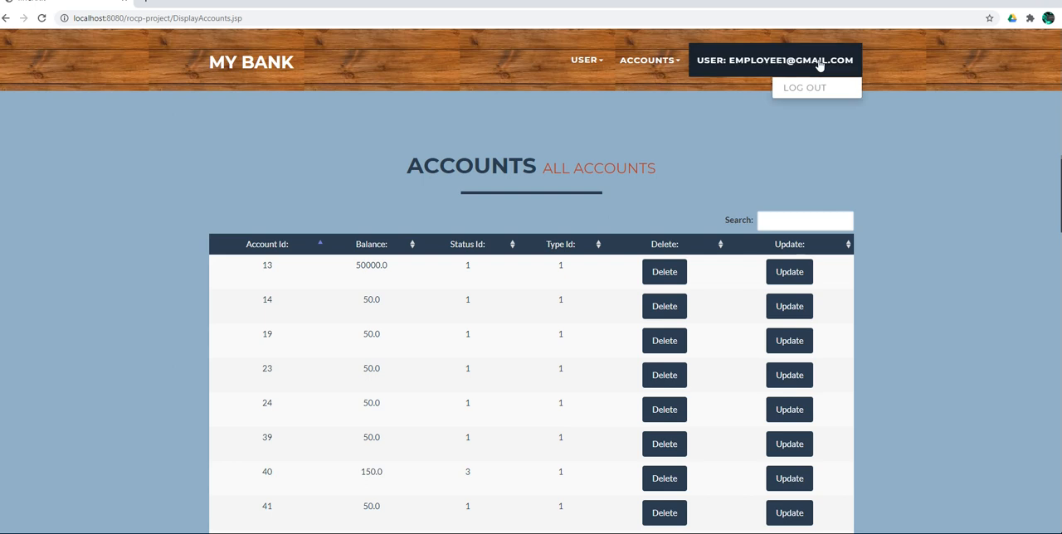
left_click(803, 87)
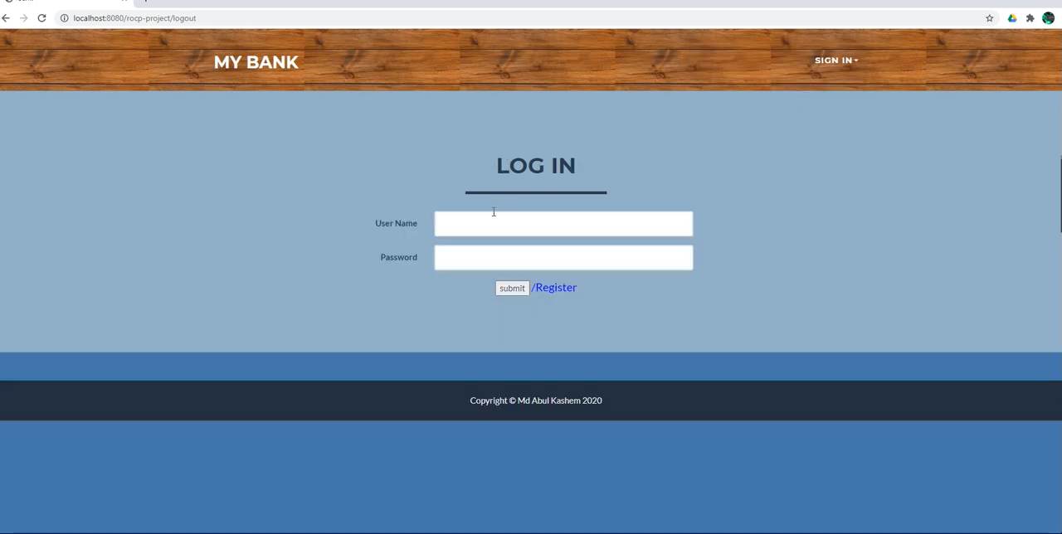
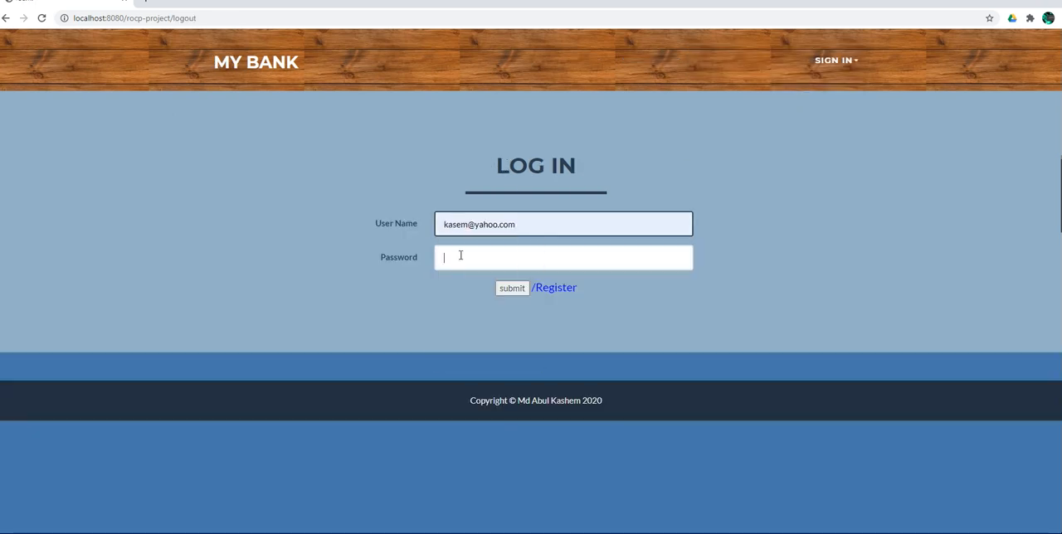
type("••")
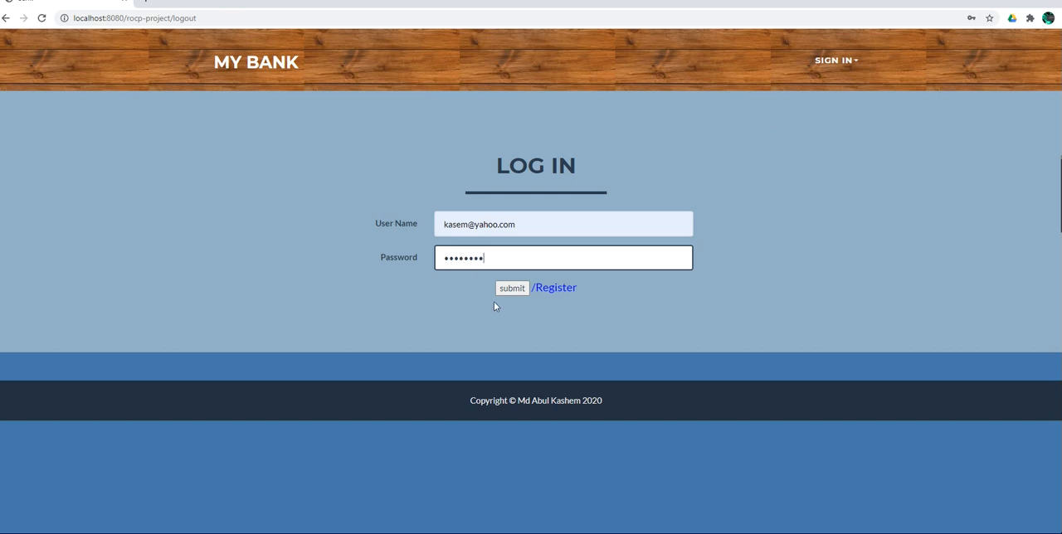
left_click(511, 289)
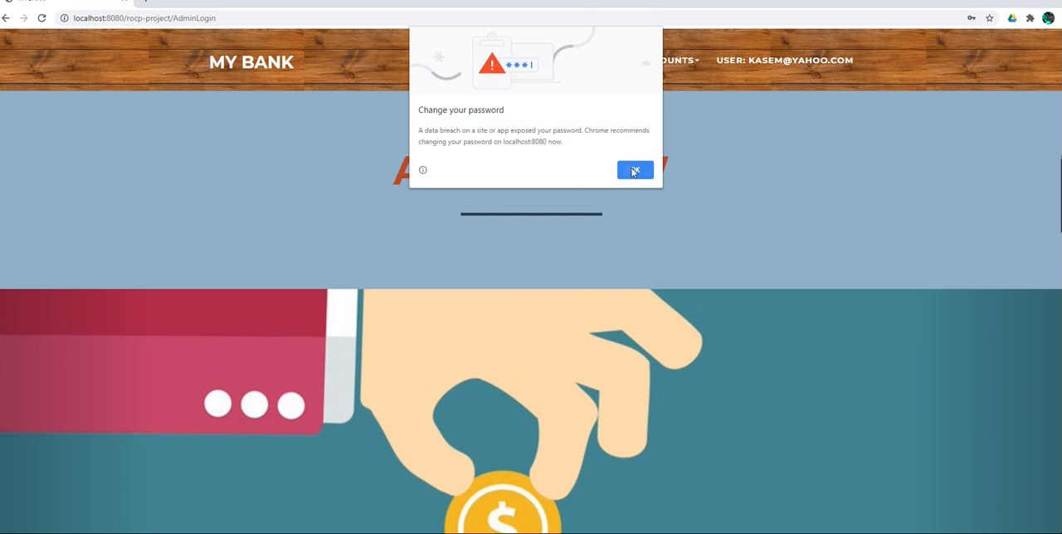
left_click(634, 169)
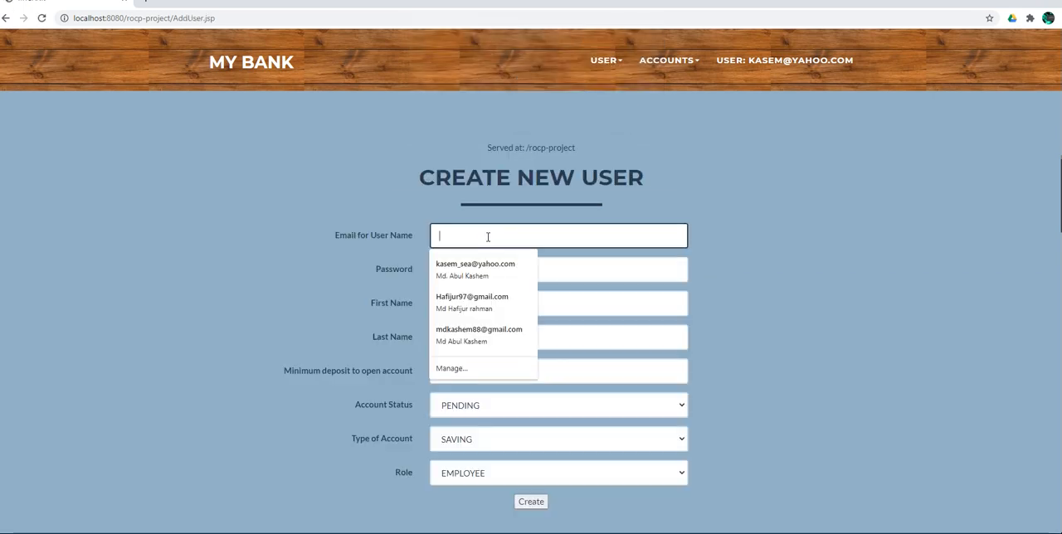
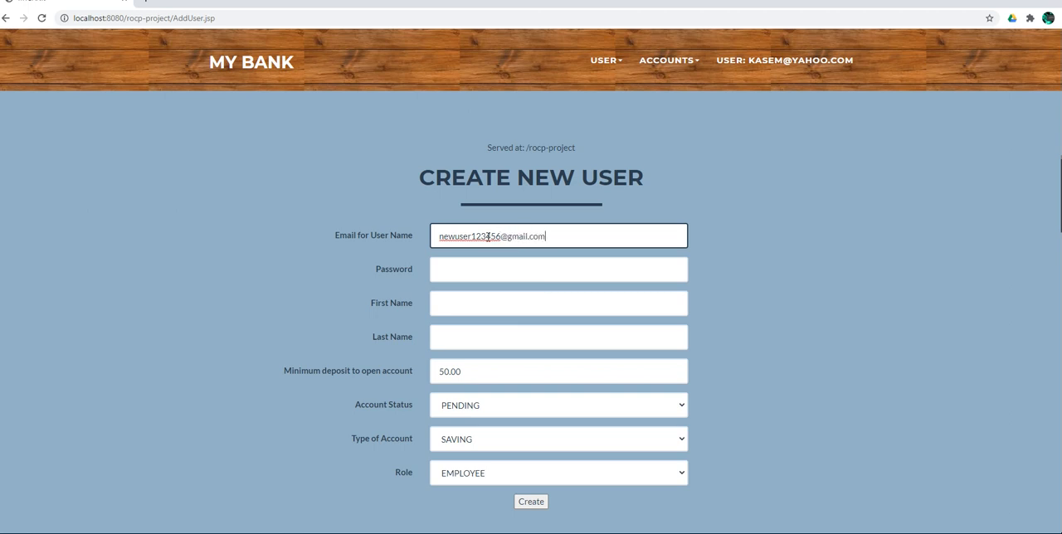
left_click(558, 269)
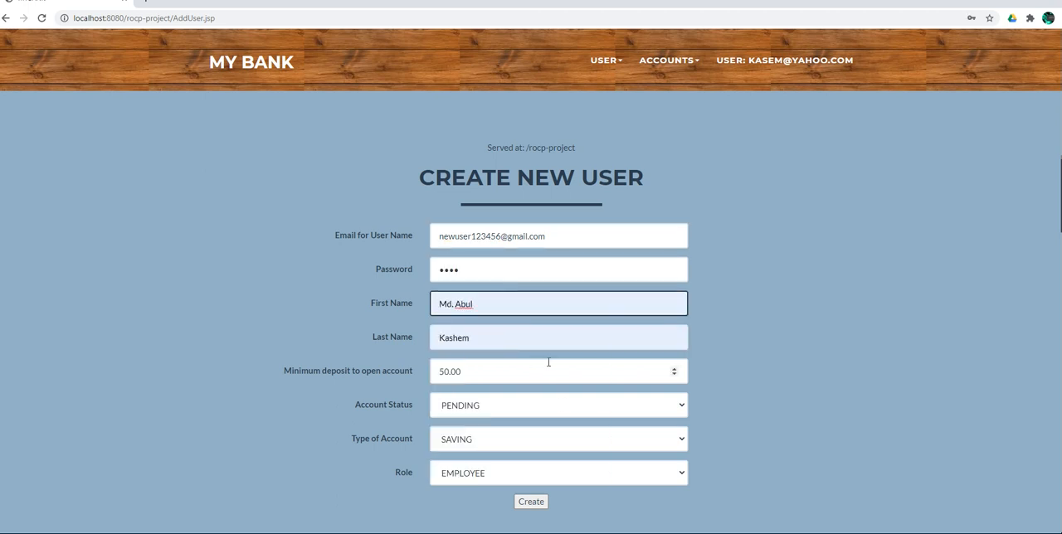
left_click(531, 501)
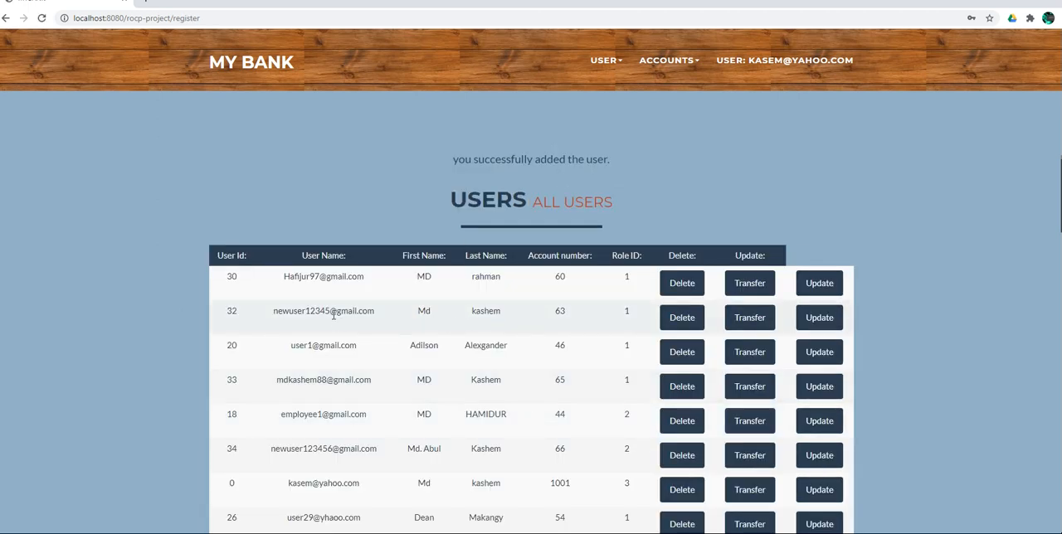
- Delete the newly added user 34 and re-save employee user 18's details
scroll("up", 3)
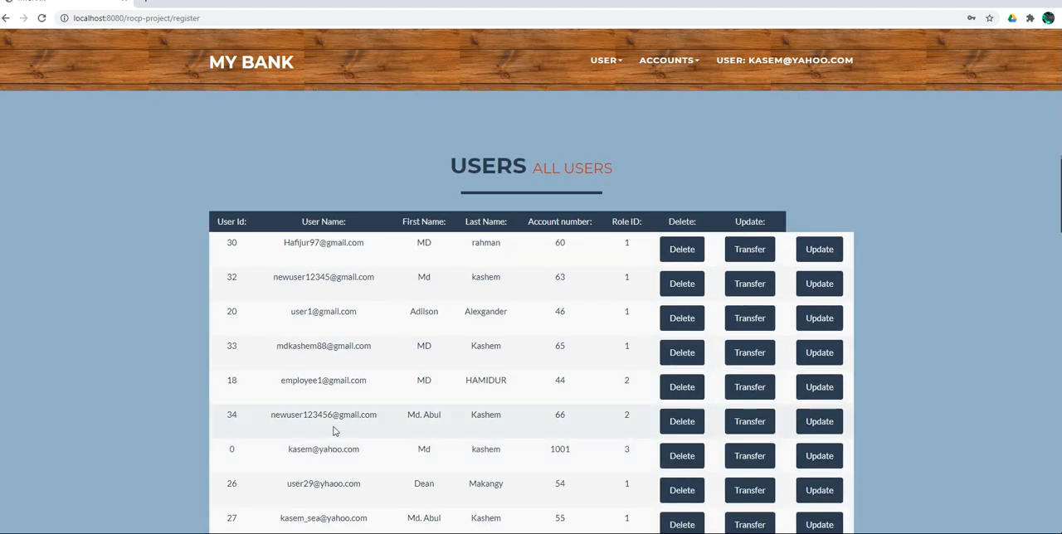
mouse_move(681, 421)
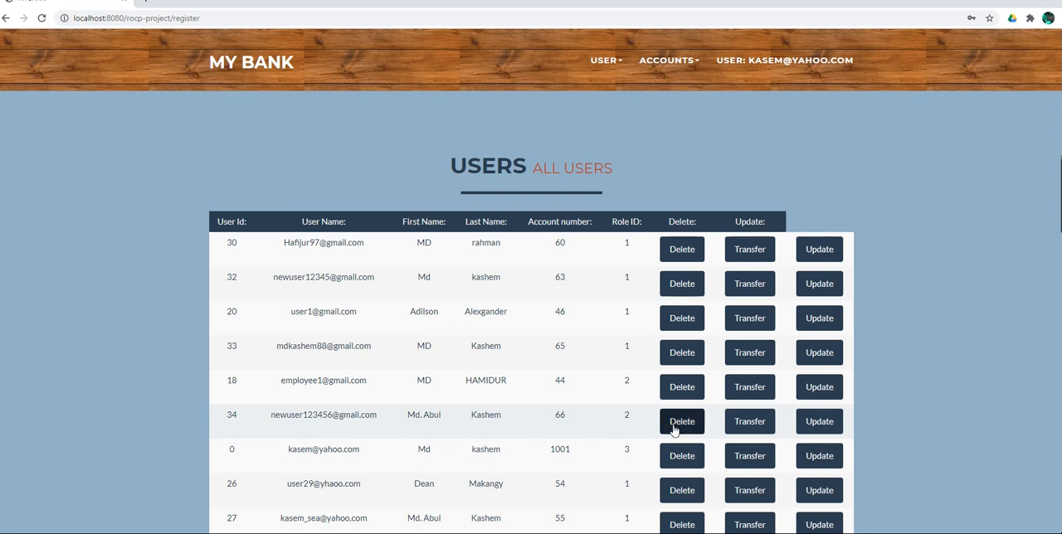
left_click(681, 422)
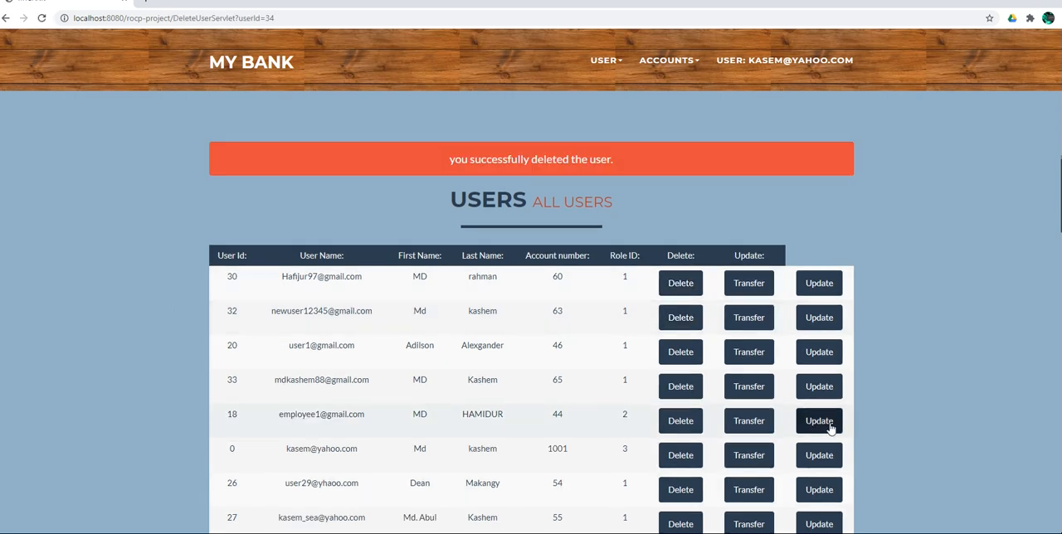
left_click(820, 421)
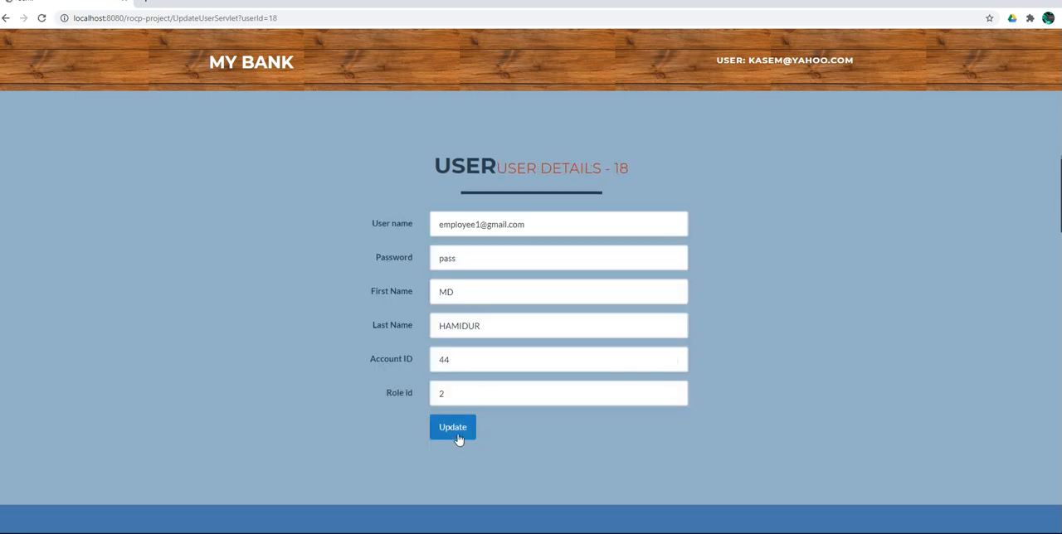
left_click(452, 426)
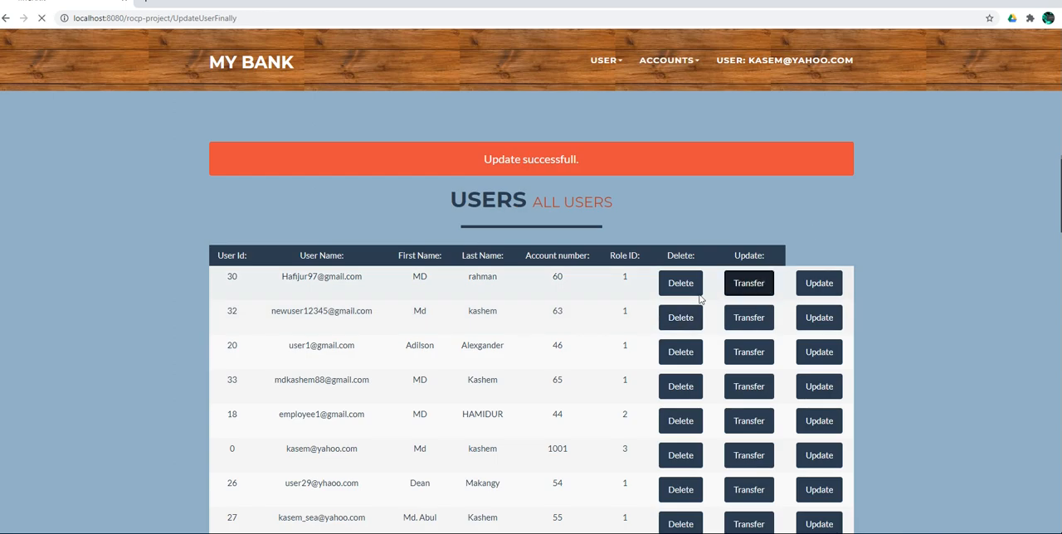
- Transfer 200 from user 30, confirming Transfer successful
left_click(747, 282)
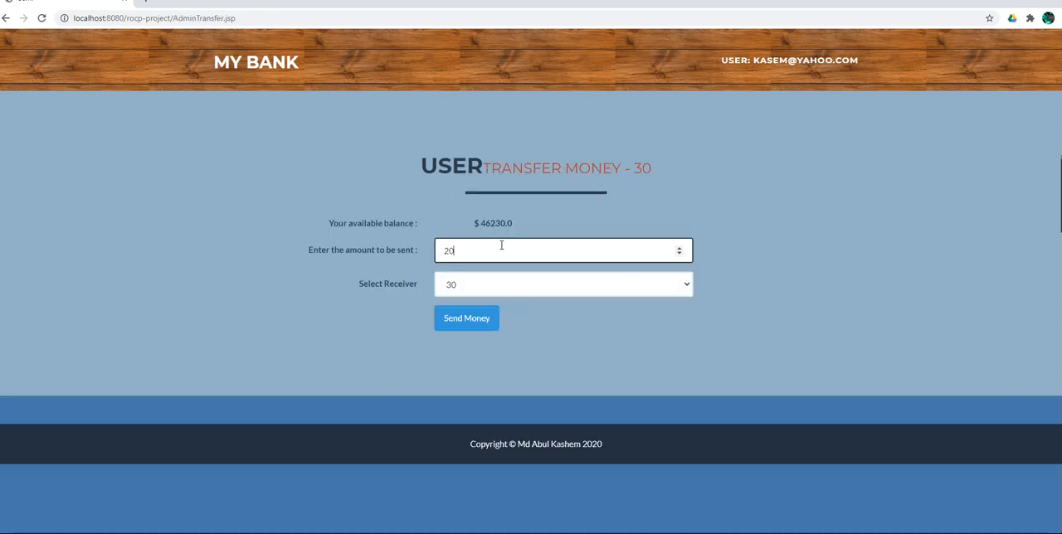
left_click(466, 319)
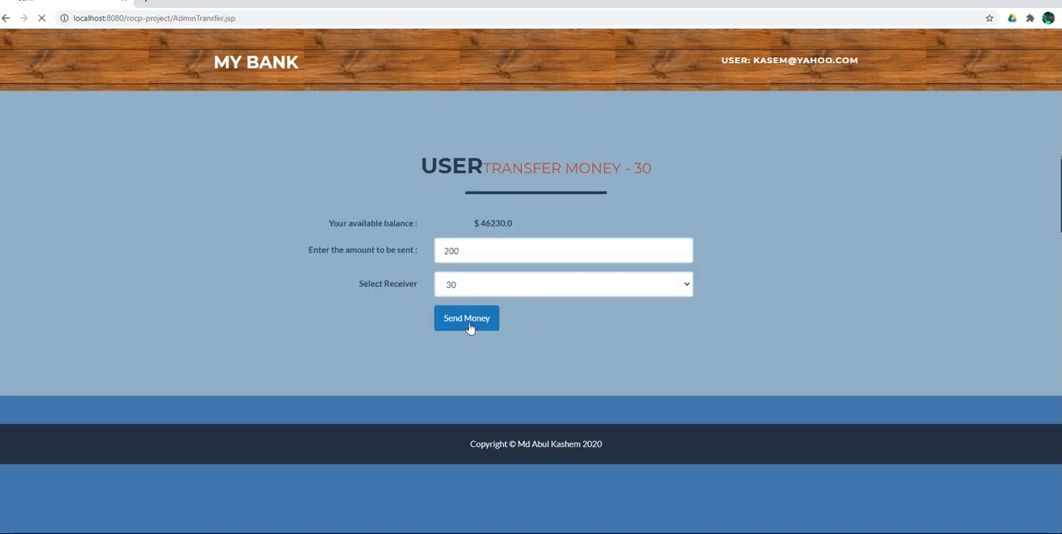
left_click(466, 318)
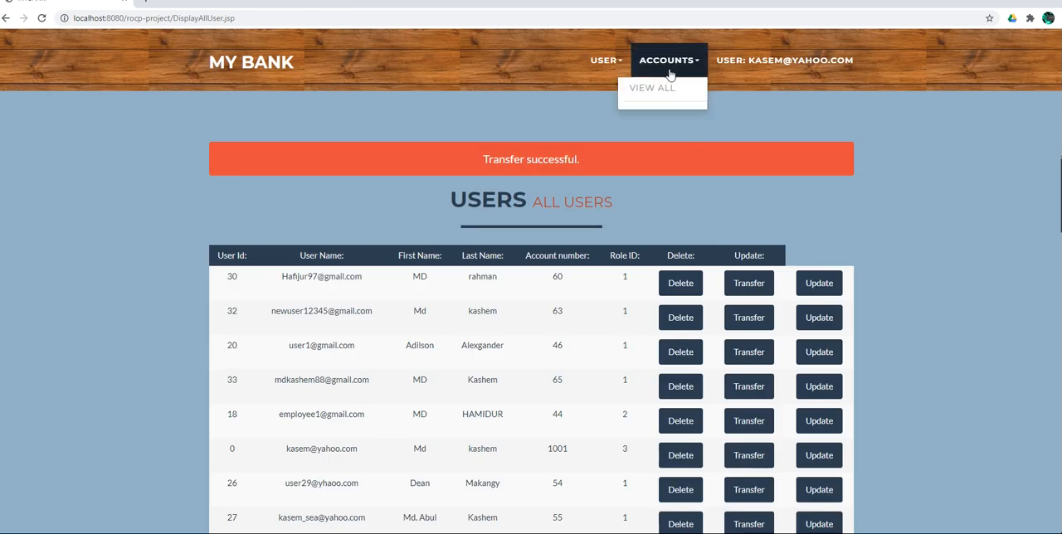
- Delete account 13 with the 50000.0 balance from Accounts > View All and log out
left_click(650, 88)
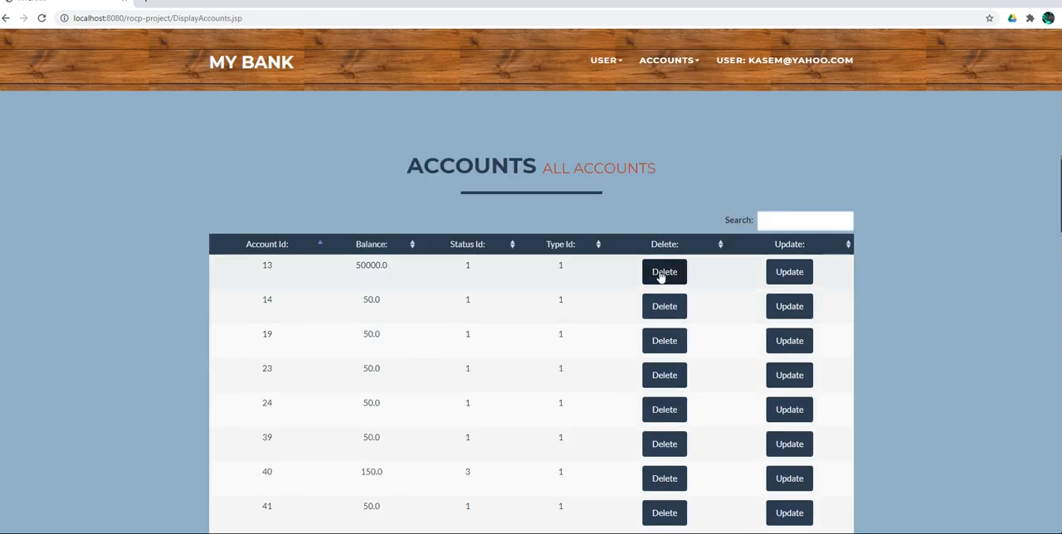
left_click(664, 272)
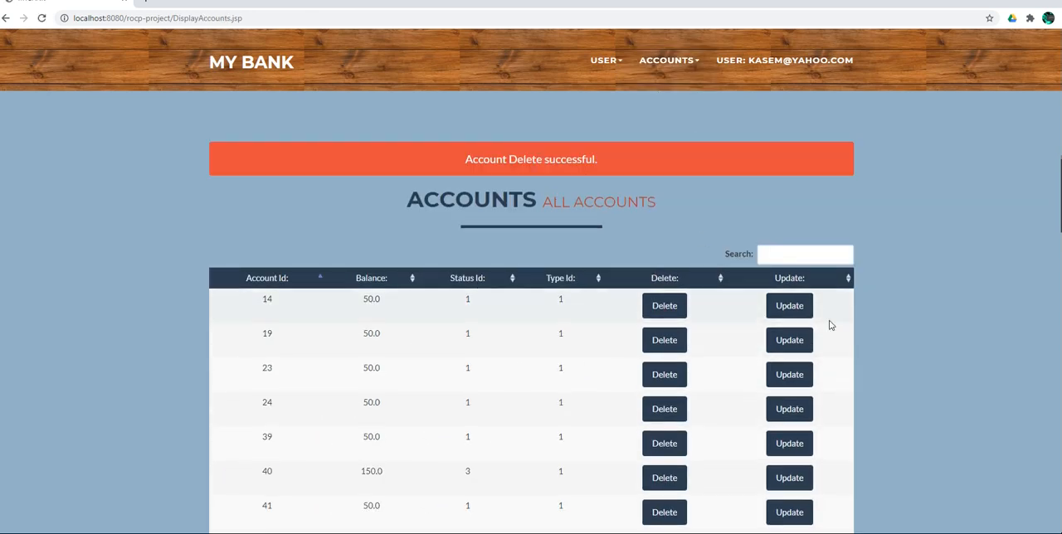
left_click(790, 306)
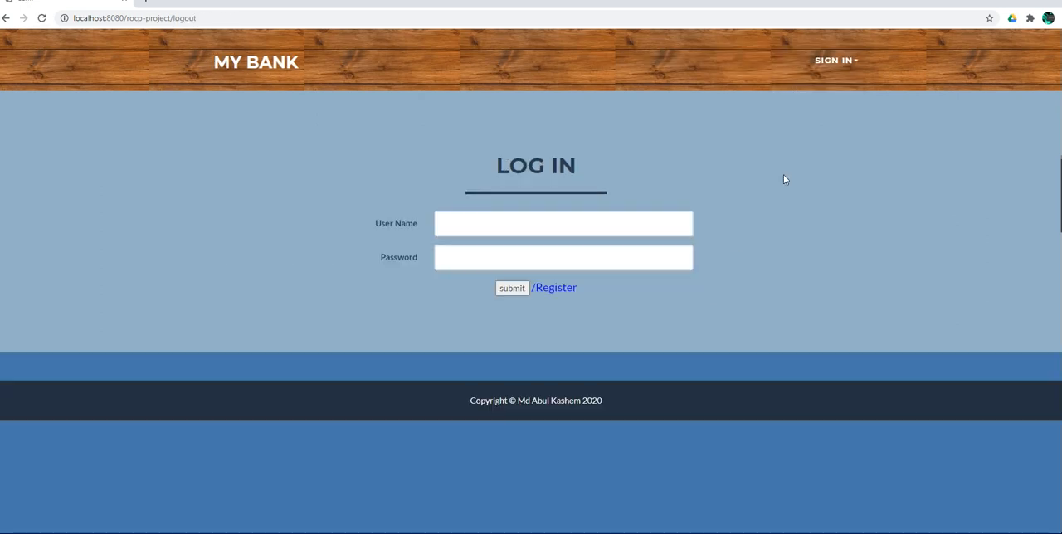
mouse_move(728, 286)
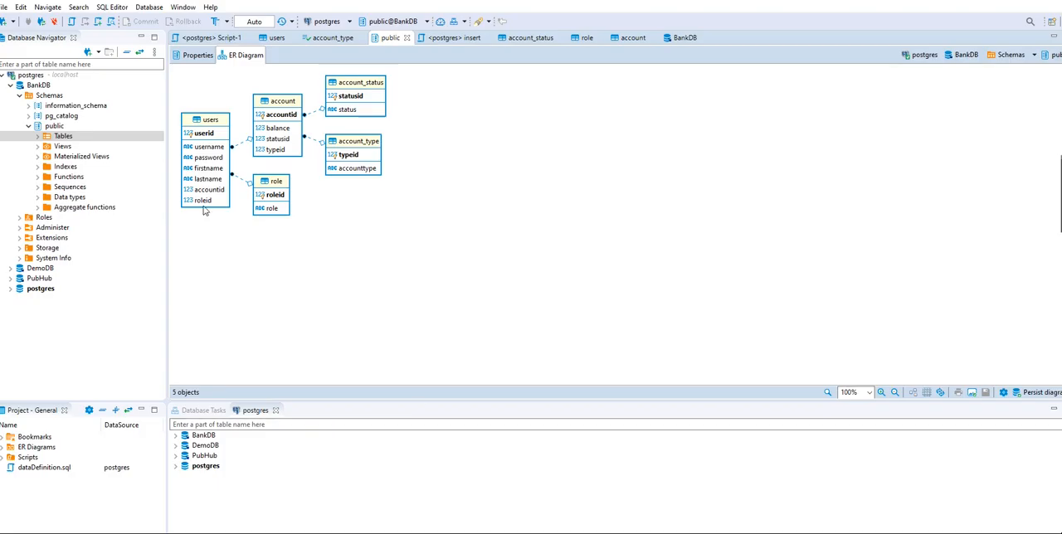
mouse_move(445, 239)
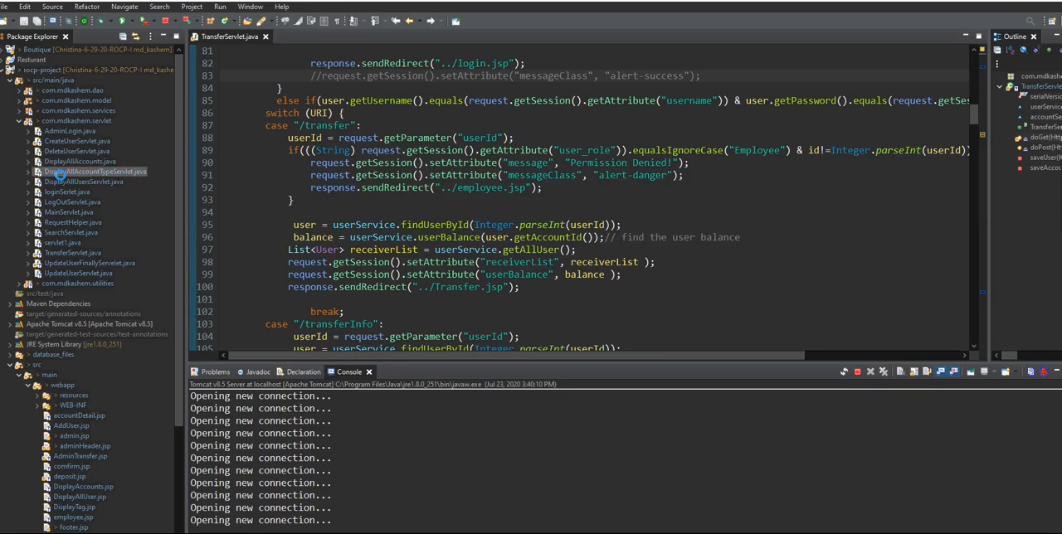
- Open DisplayAllAccountTypeServlet.java from Package Explorer and review its sendAllStatus and sendAllRole methods
double_click(93, 171)
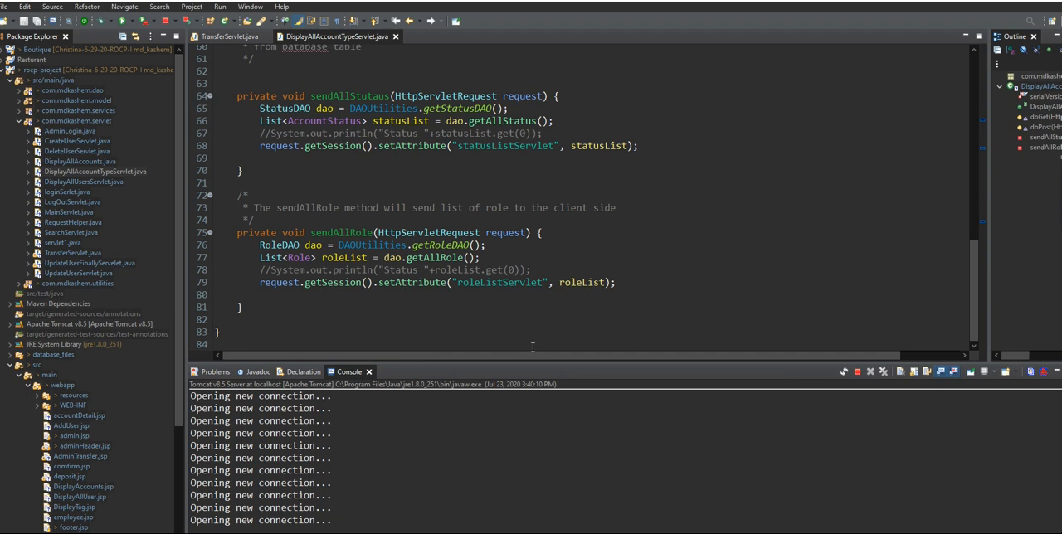
mouse_move(546, 309)
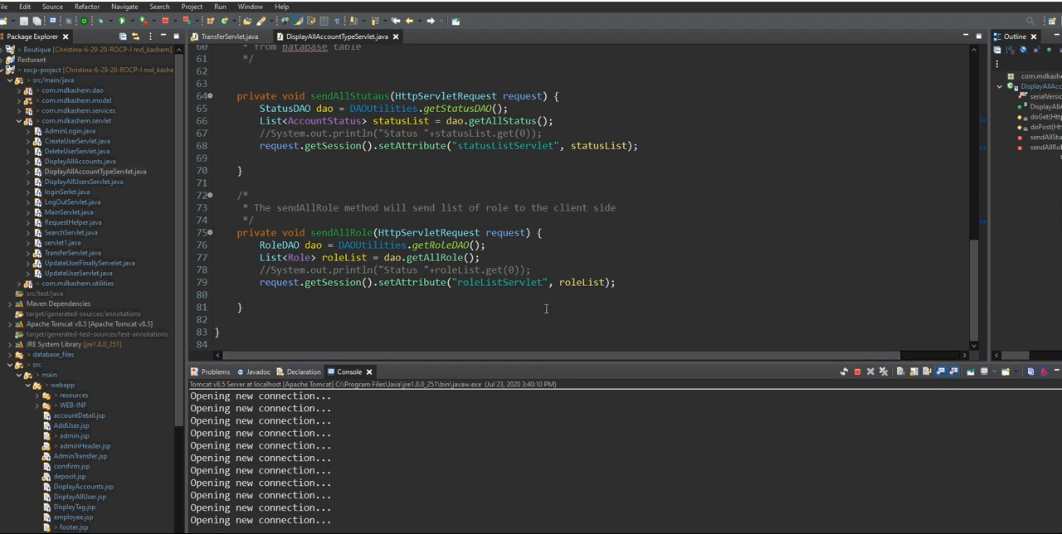
scroll("up", 3)
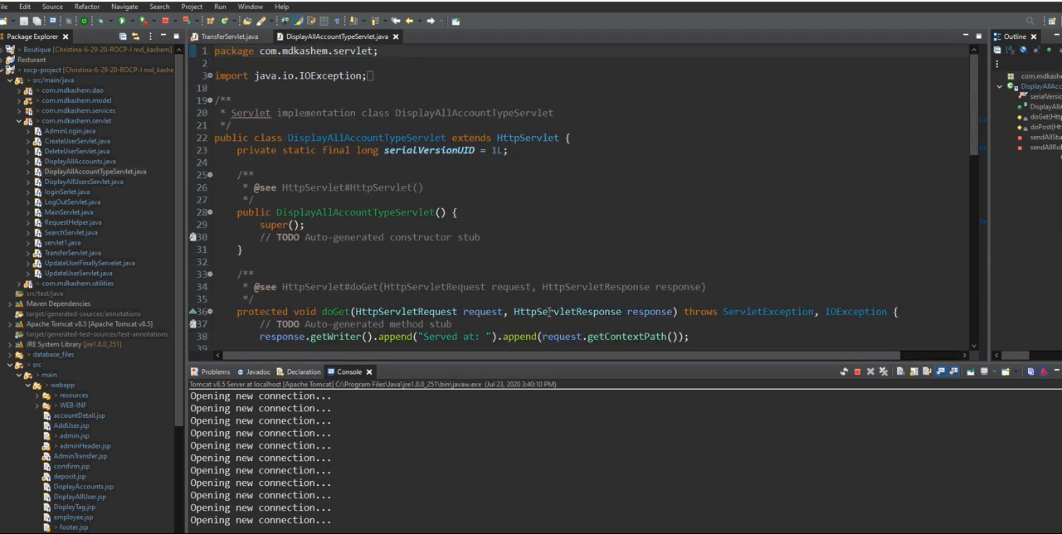